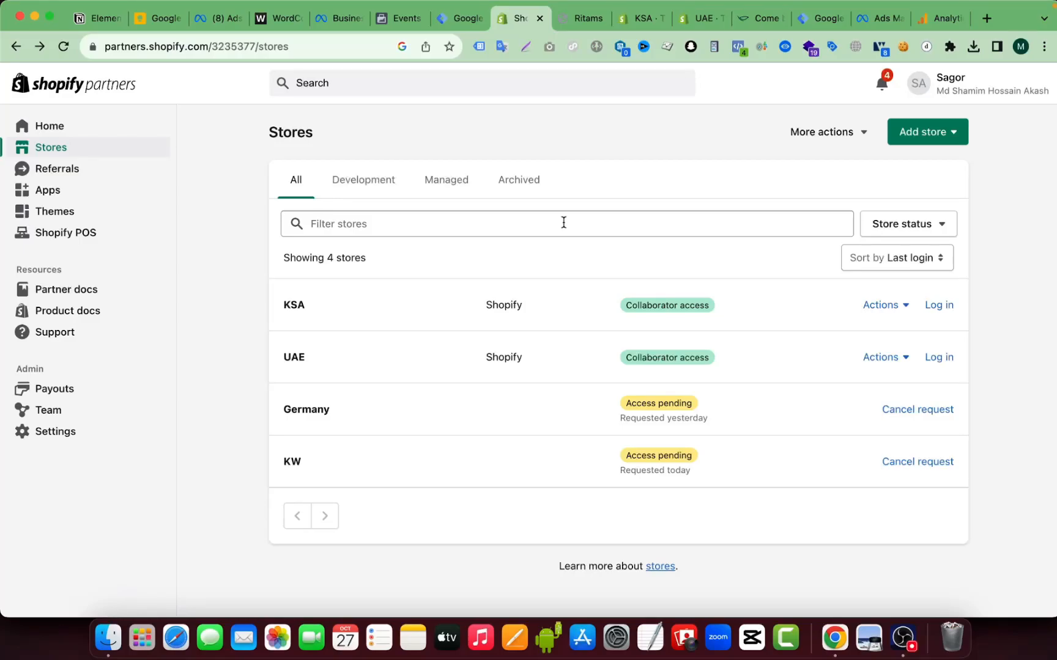
pyautogui.moveTo(583, 18)
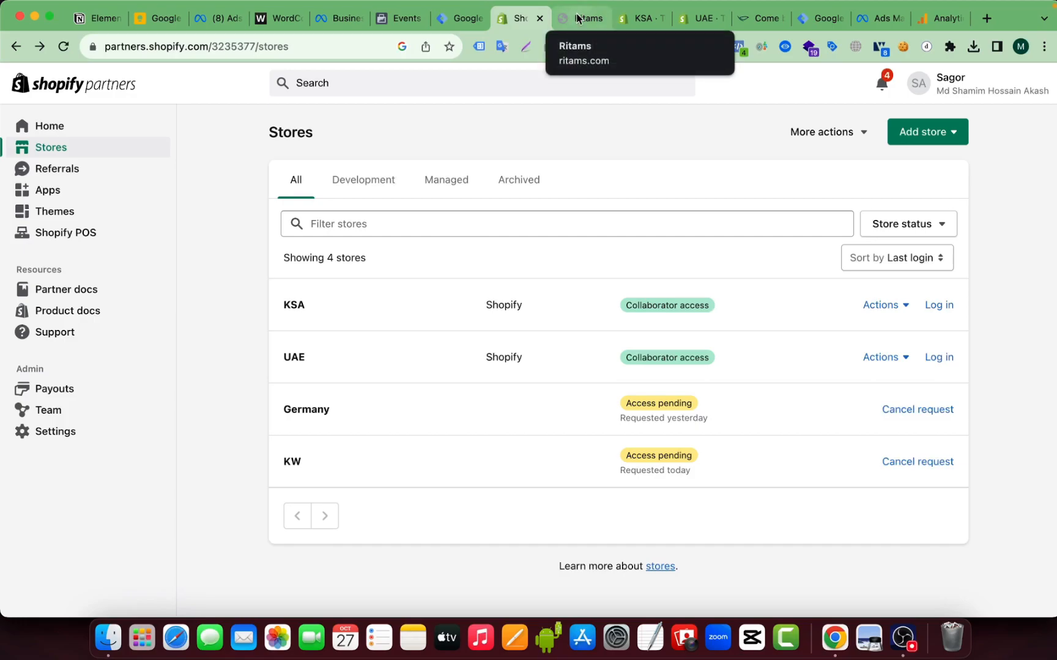
pyautogui.moveTo(578, 19)
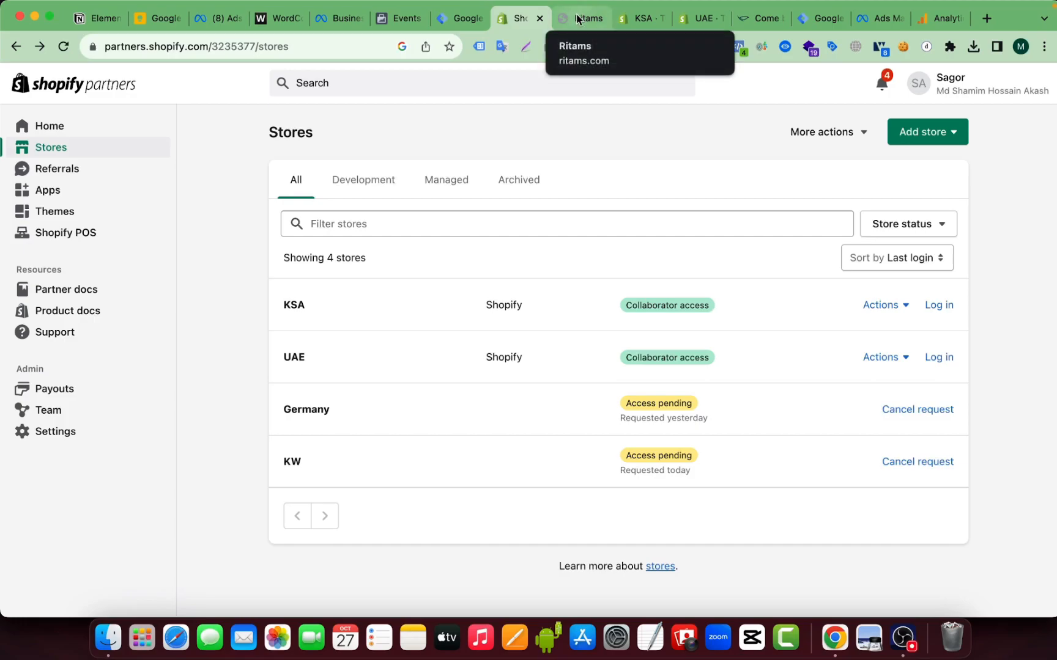
# Step: Visit the Ritams storefront and the Shopify Partners landing page, then return to the Stores list
pyautogui.click(581, 18)
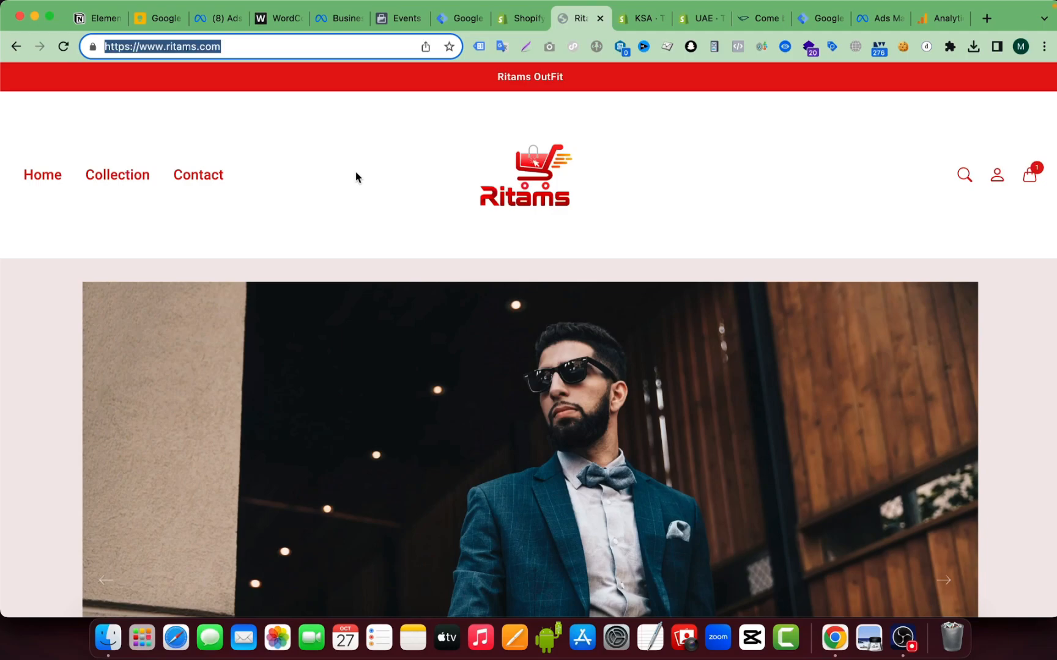
pyautogui.click(518, 19)
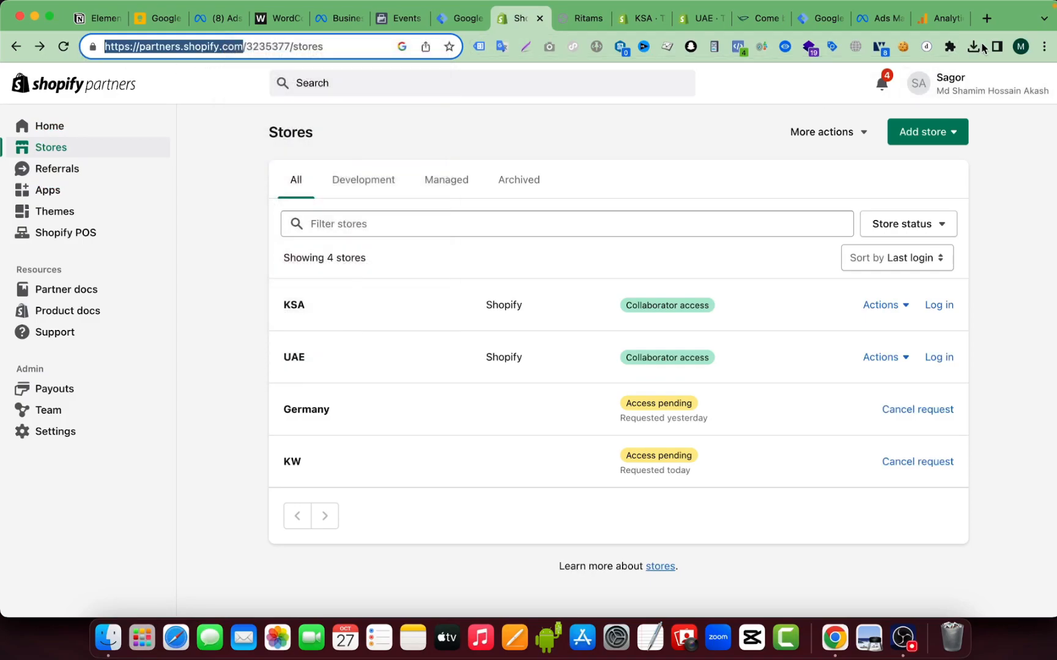
pyautogui.click(985, 19)
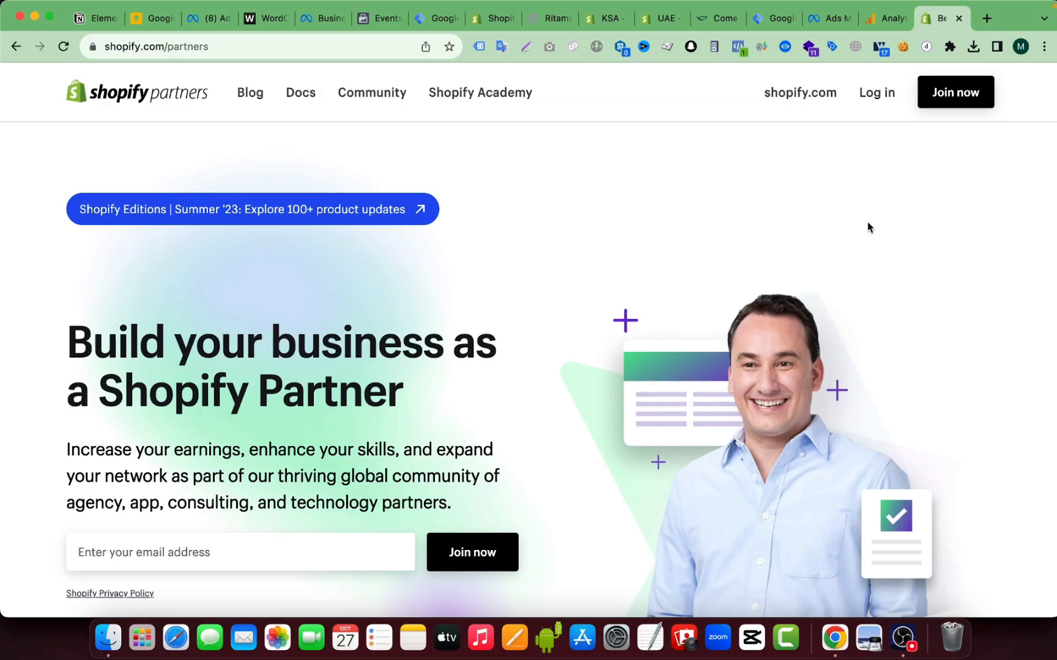
pyautogui.moveTo(610, 200)
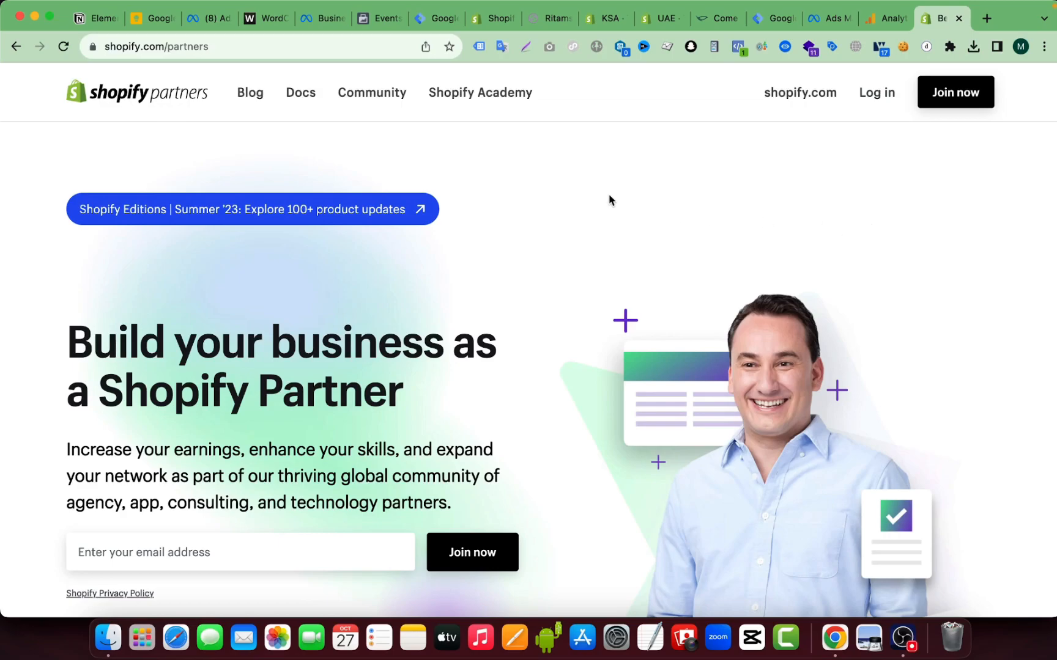
pyautogui.click(493, 19)
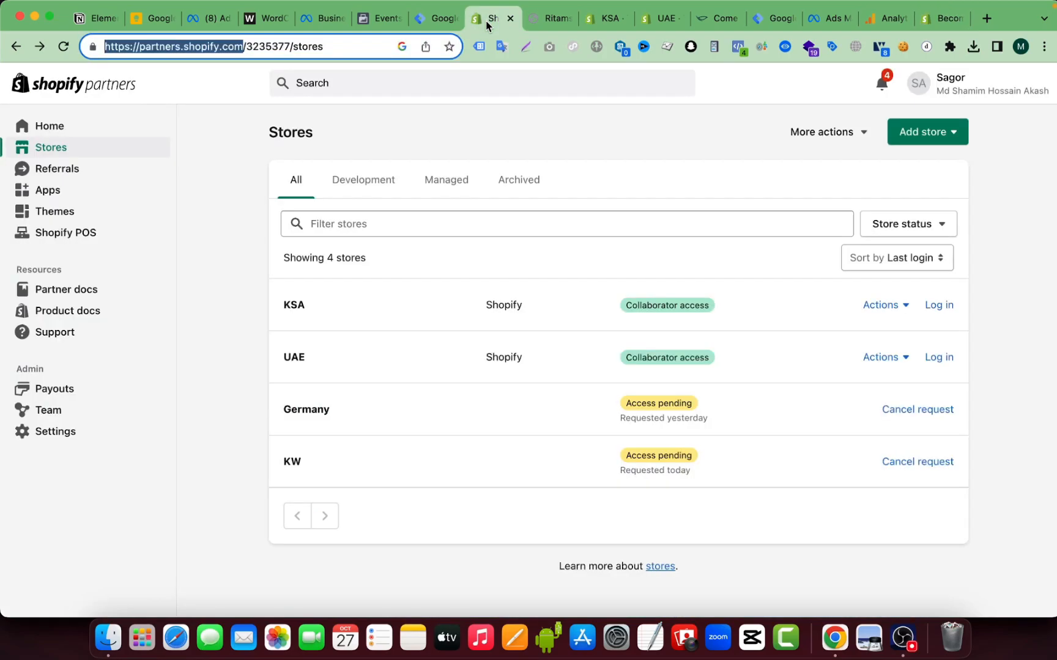
pyautogui.moveTo(462, 115)
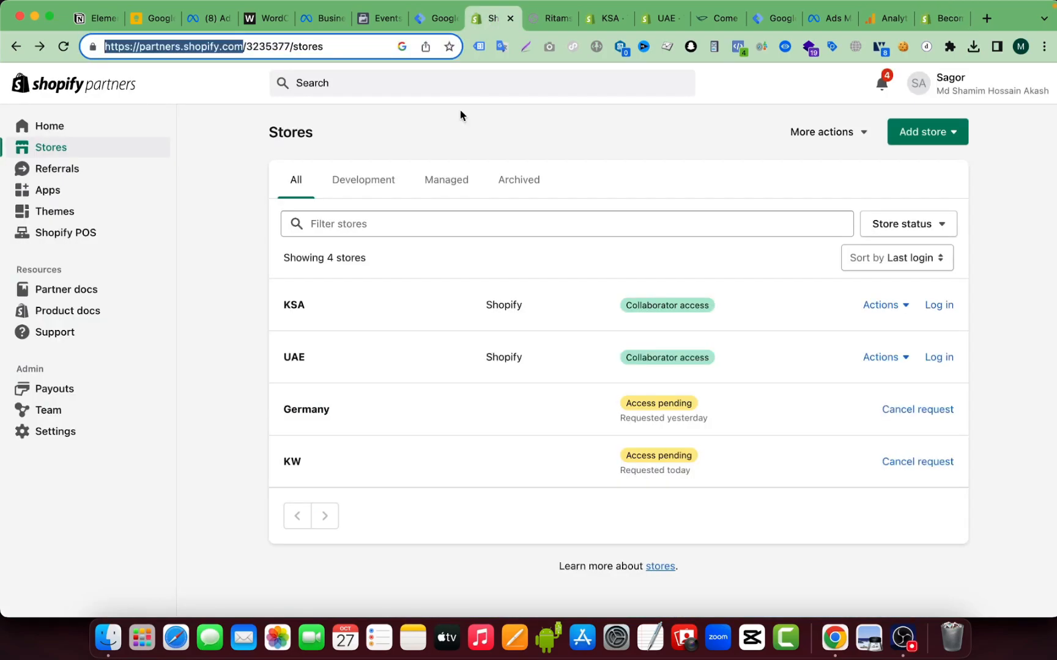
pyautogui.moveTo(537, 147)
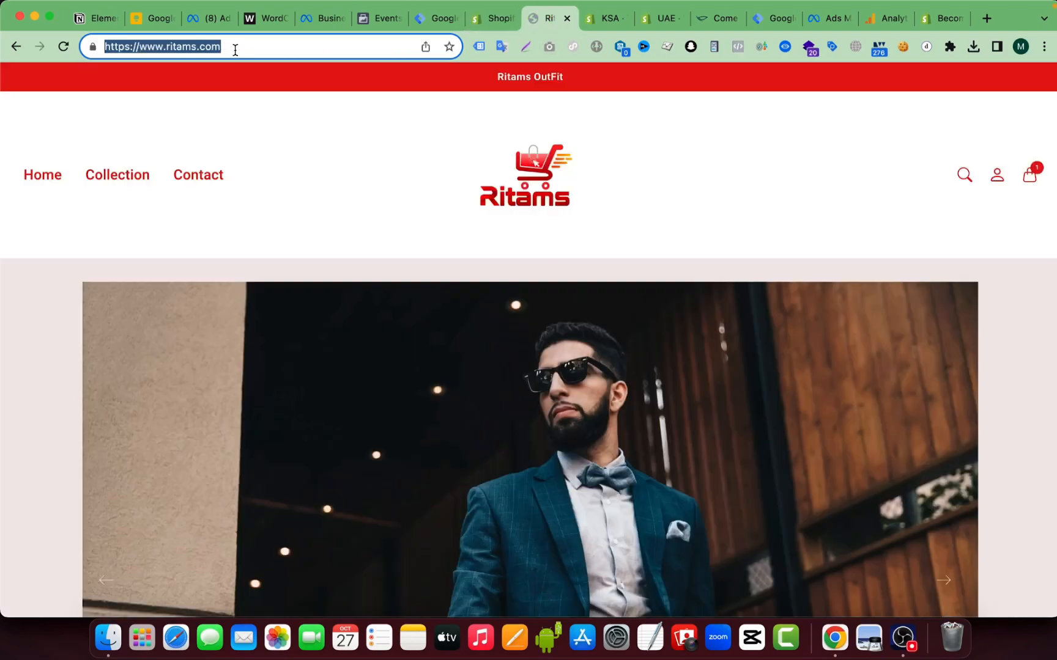
# Step: Copy the Ritams storefront web address from the address bar
pyautogui.rightClick(162, 47)
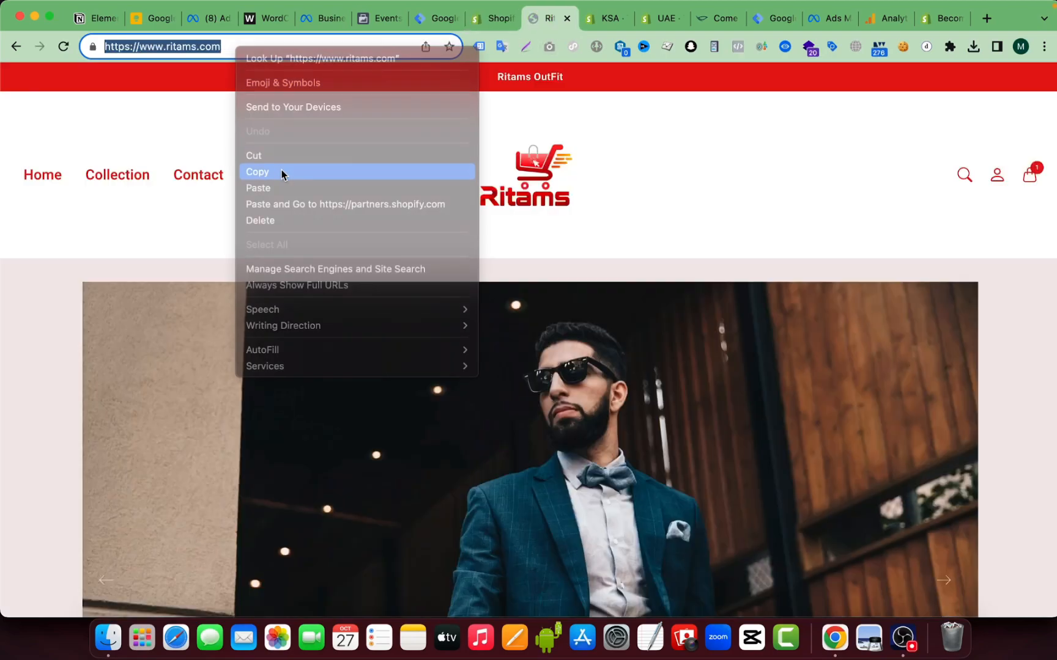
pyautogui.click(492, 18)
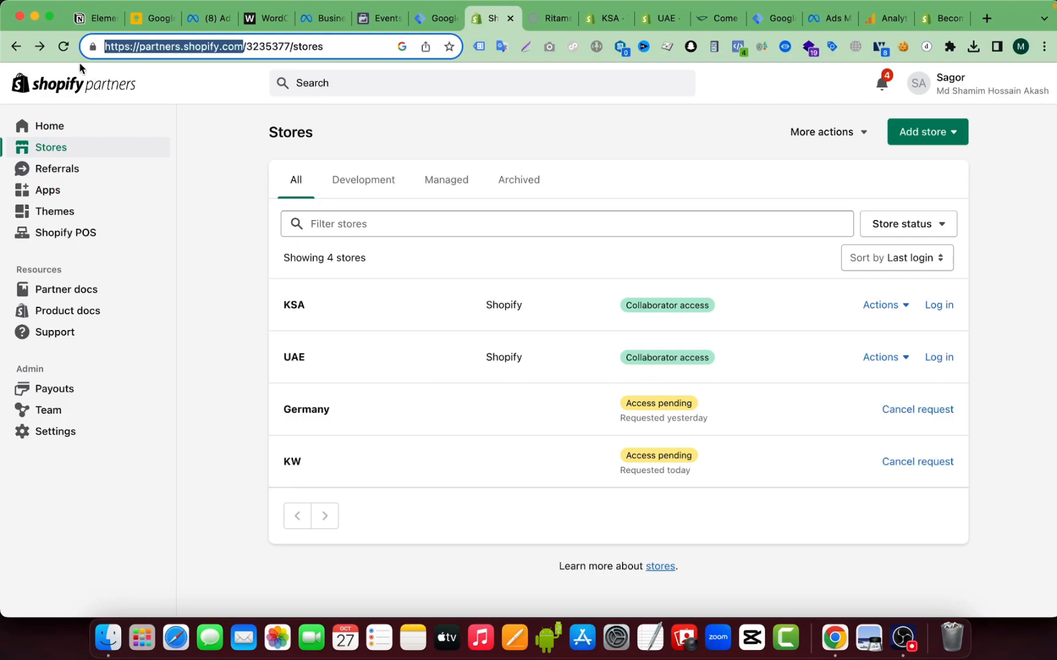
pyautogui.moveTo(45, 142)
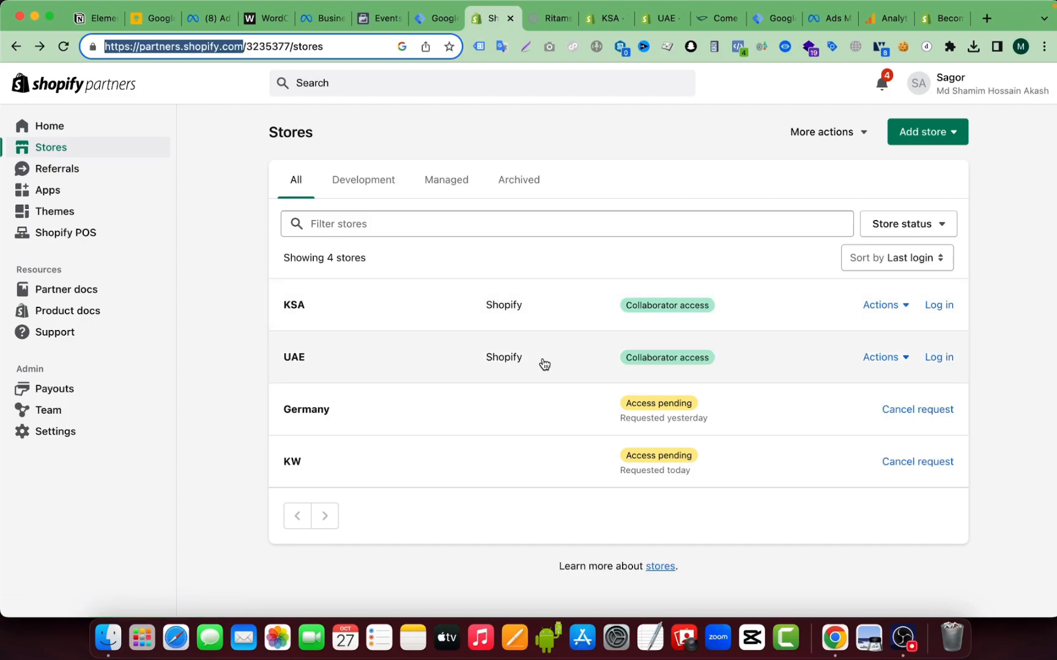
pyautogui.moveTo(596, 296)
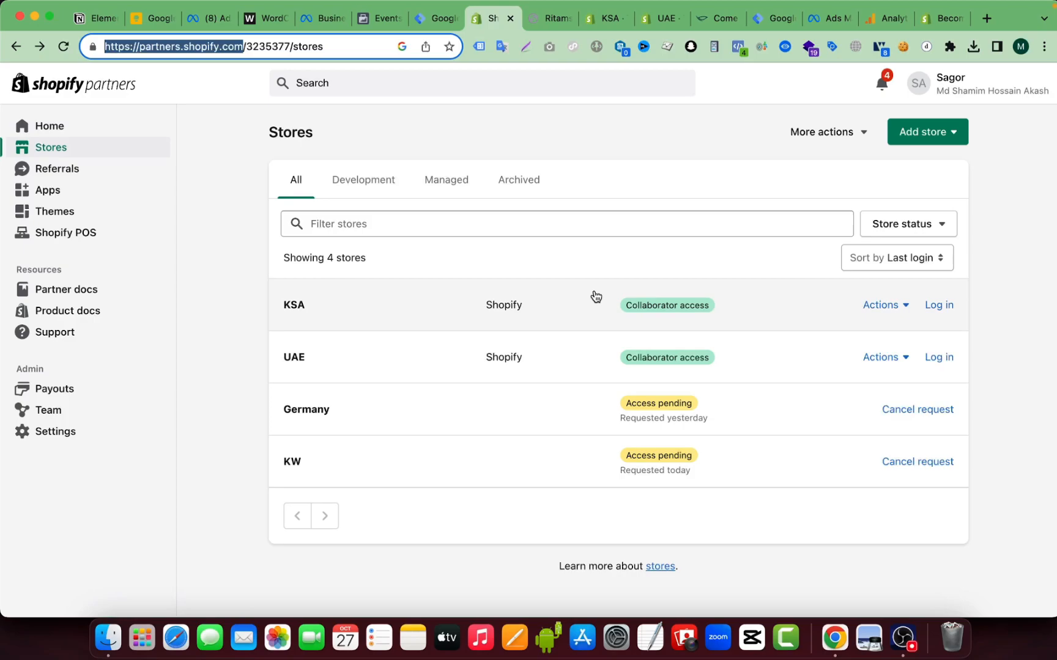
pyautogui.moveTo(633, 369)
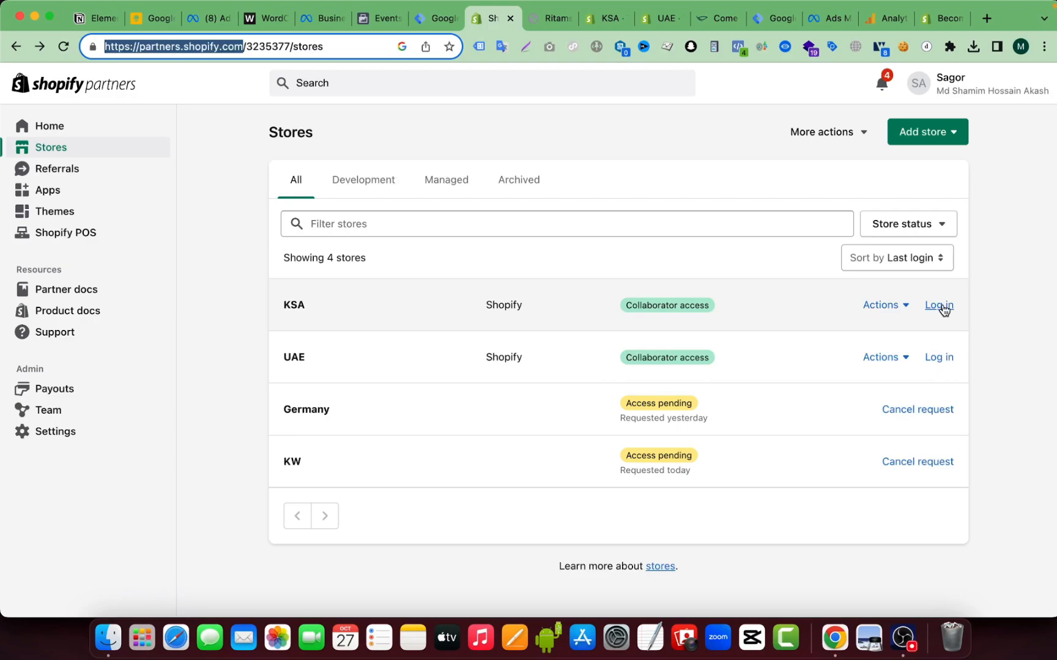
# Step: Briefly log in to the KSA store admin from the Stores list, then close it again
pyautogui.click(938, 305)
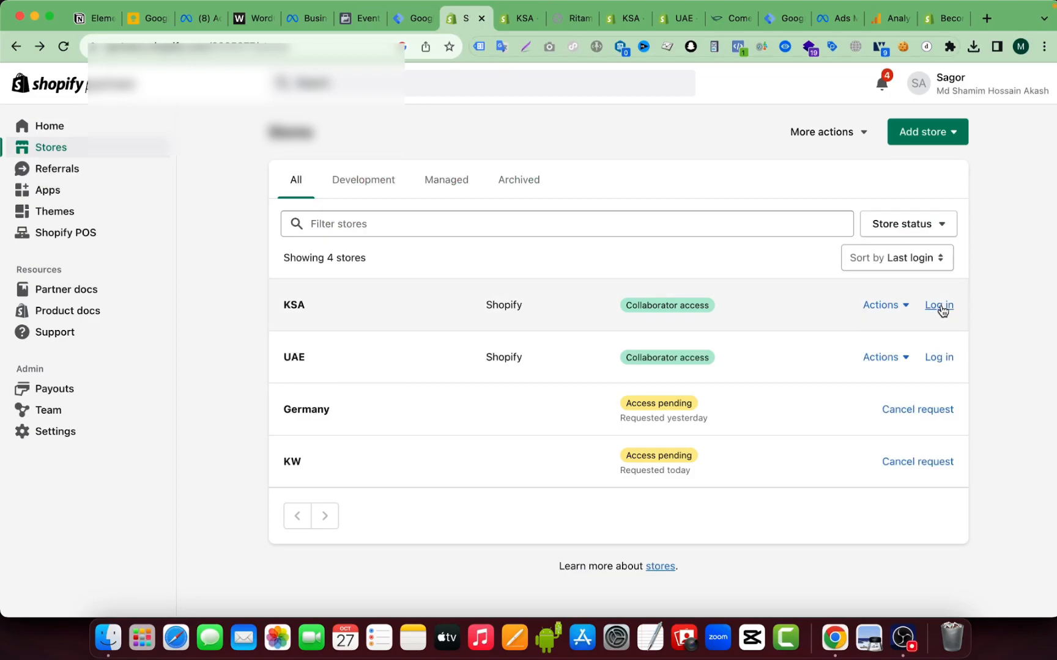
pyautogui.click(938, 304)
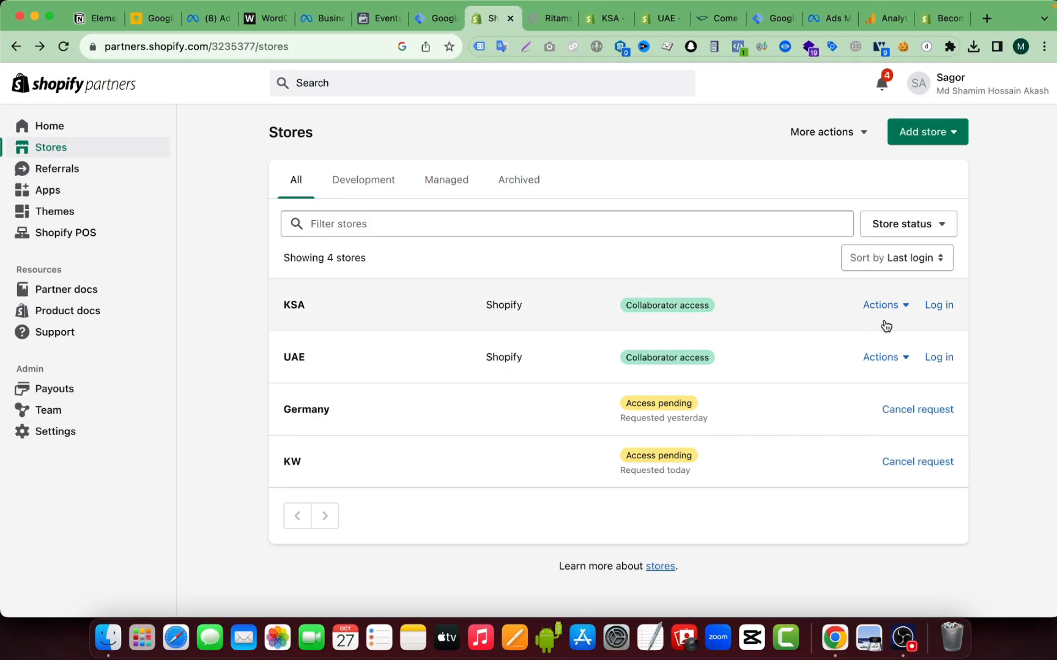
pyautogui.click(882, 304)
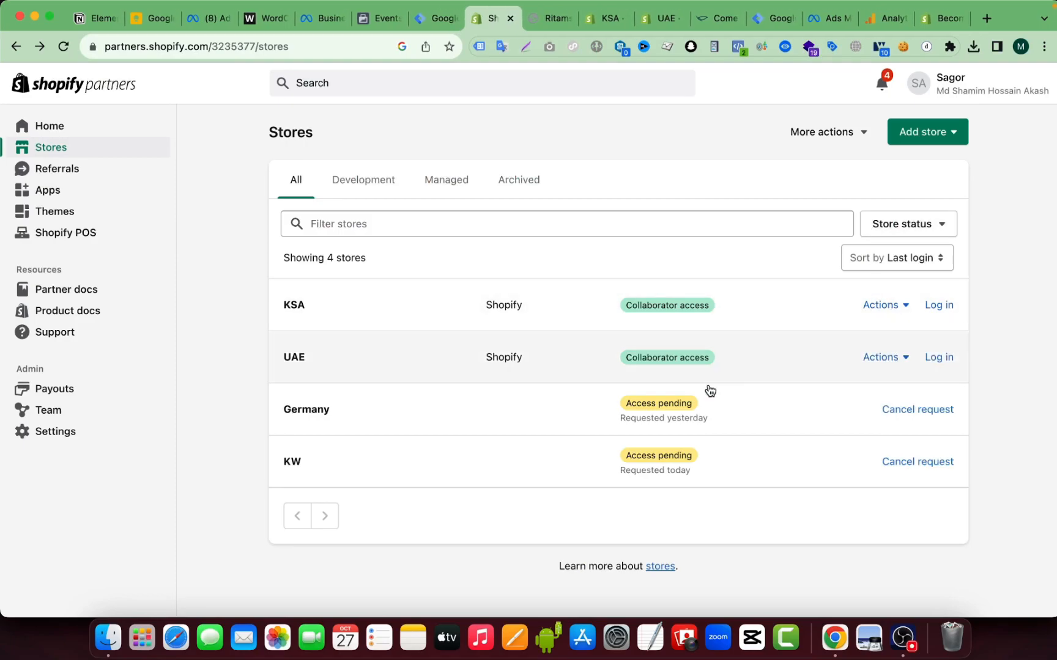
pyautogui.moveTo(429, 459)
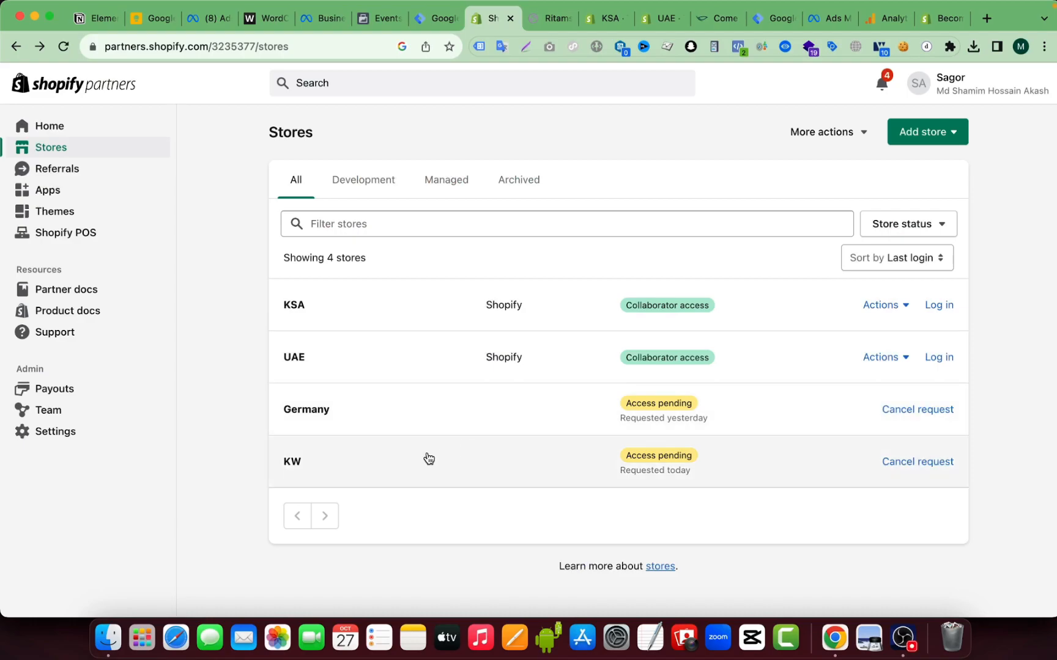
pyautogui.moveTo(545, 433)
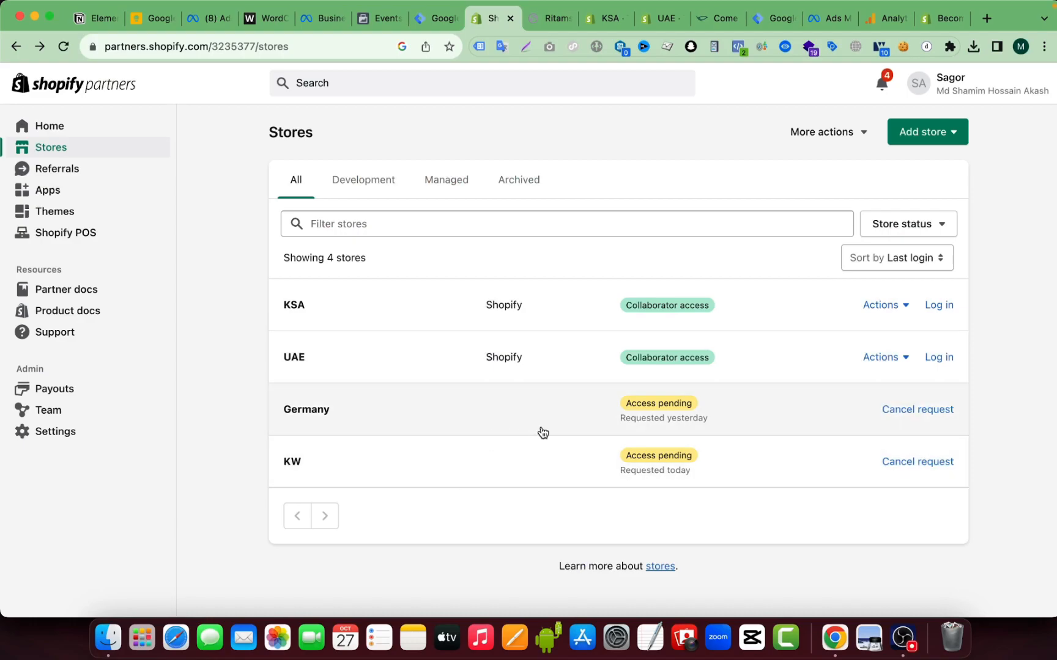
pyautogui.moveTo(496, 446)
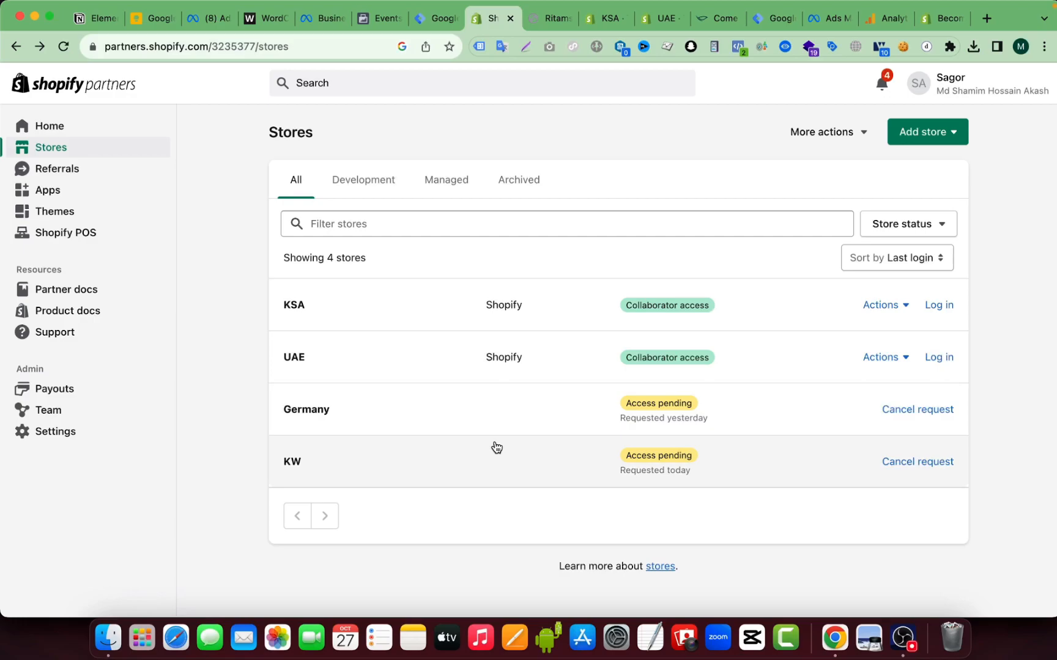
pyautogui.moveTo(678, 247)
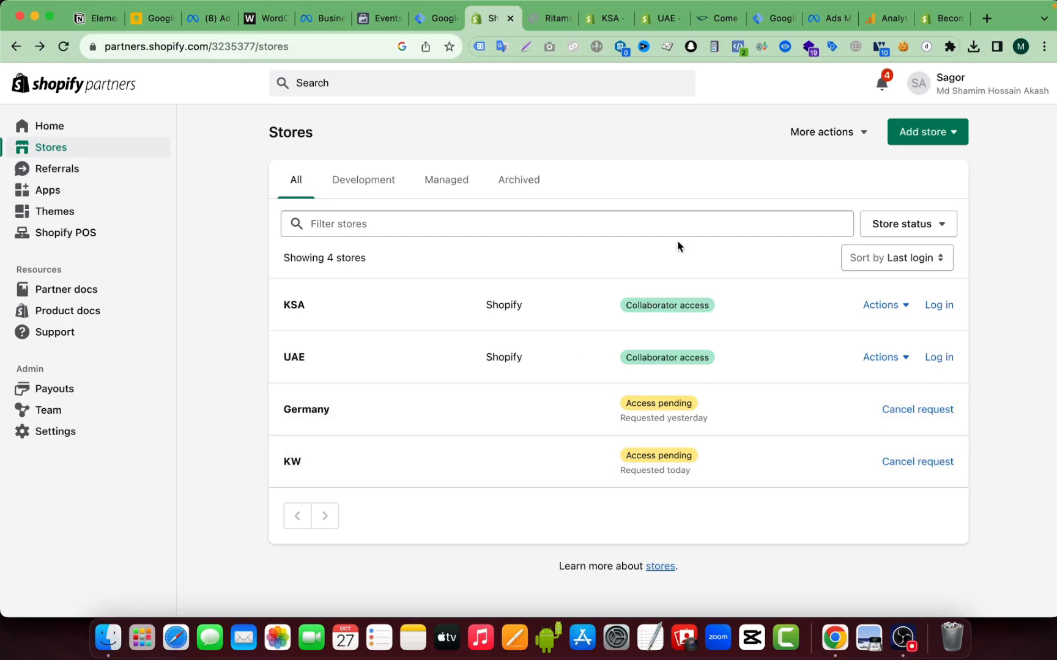
pyautogui.moveTo(788, 149)
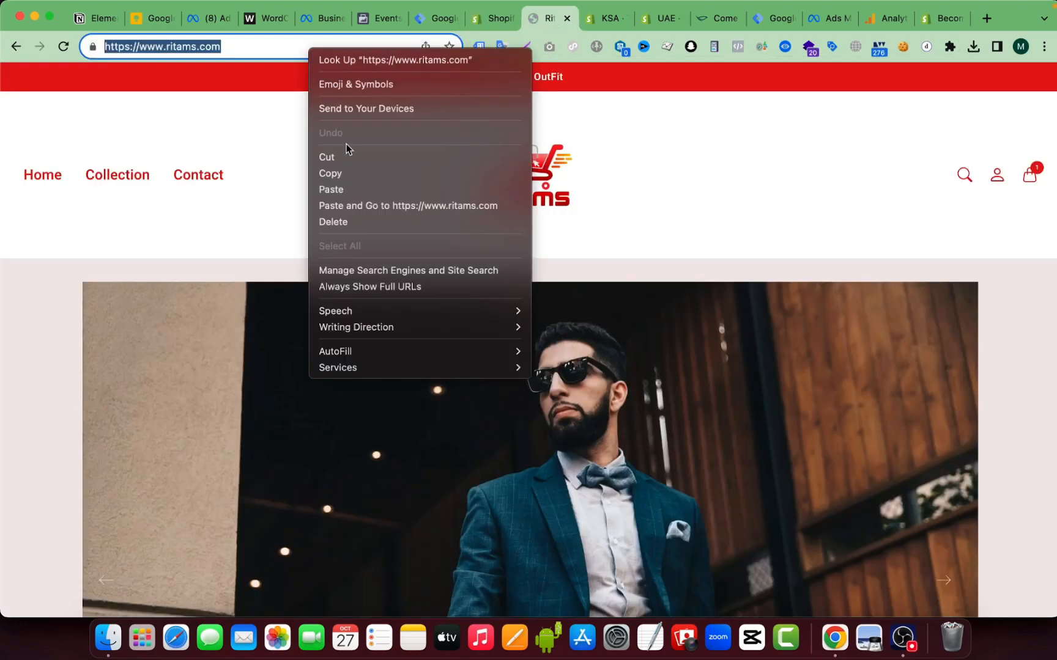
# Step: From Add store, start a Request access to store collaborator request
pyautogui.click(491, 18)
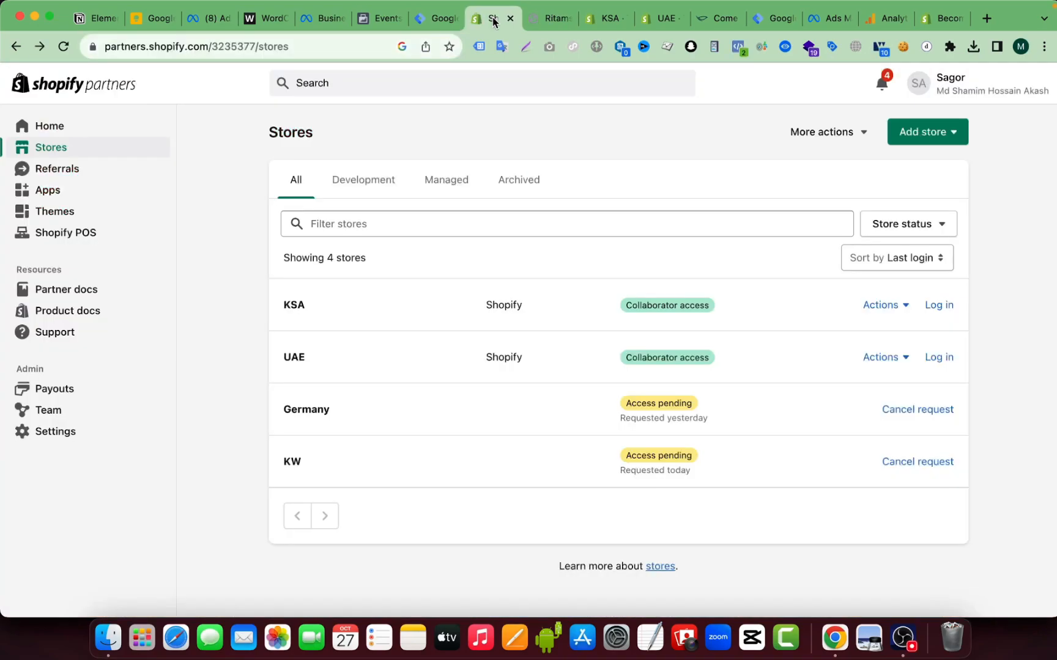
pyautogui.click(926, 131)
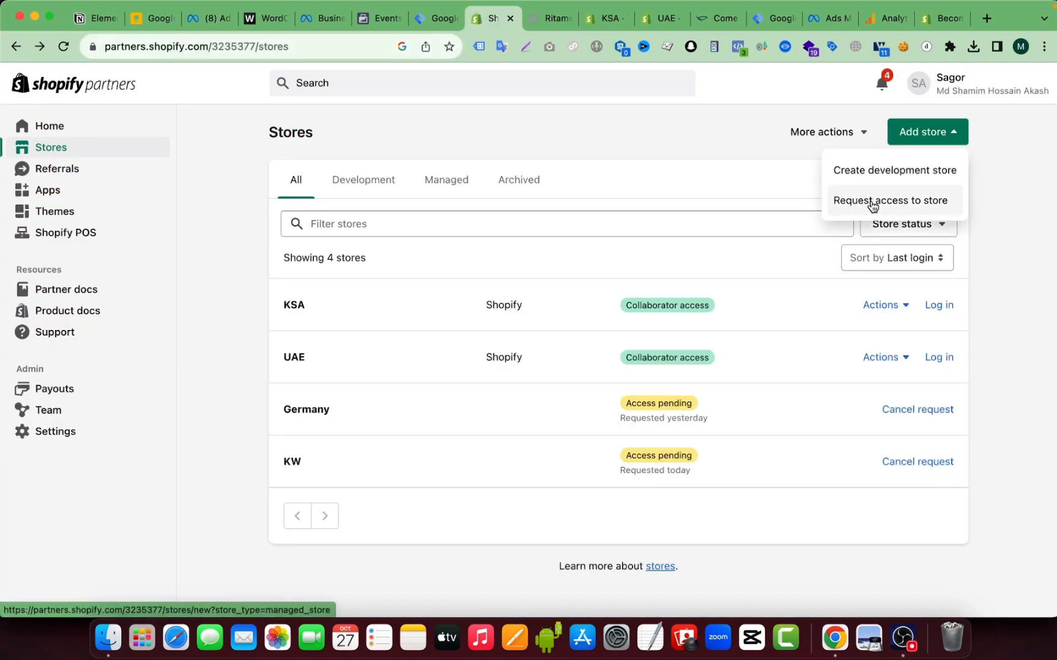
pyautogui.click(889, 201)
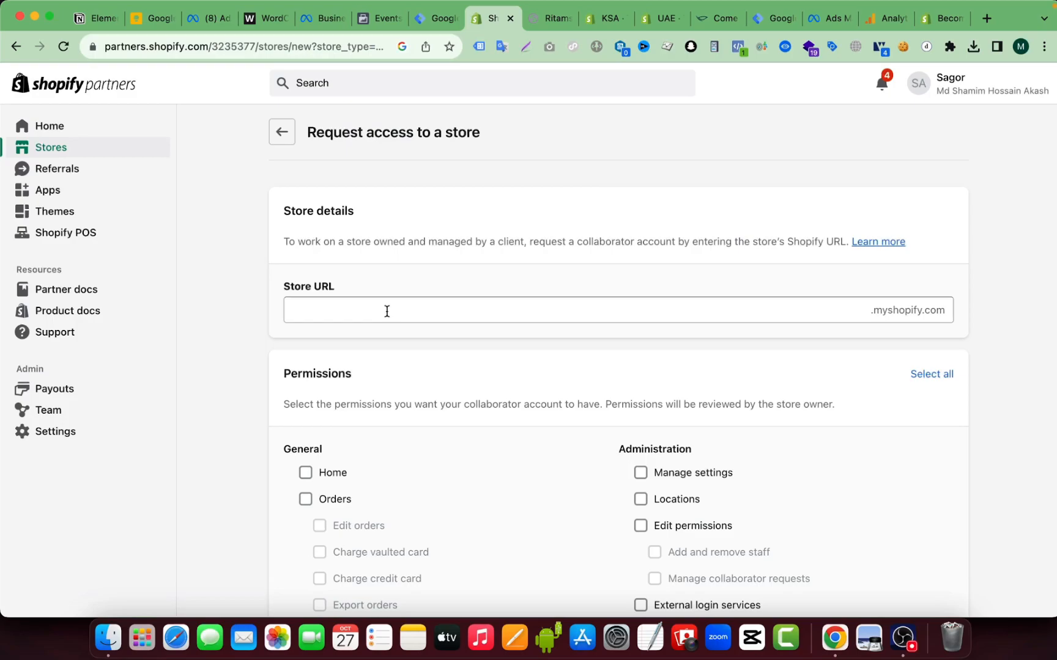
pyautogui.write('https://www.ritams.com/')
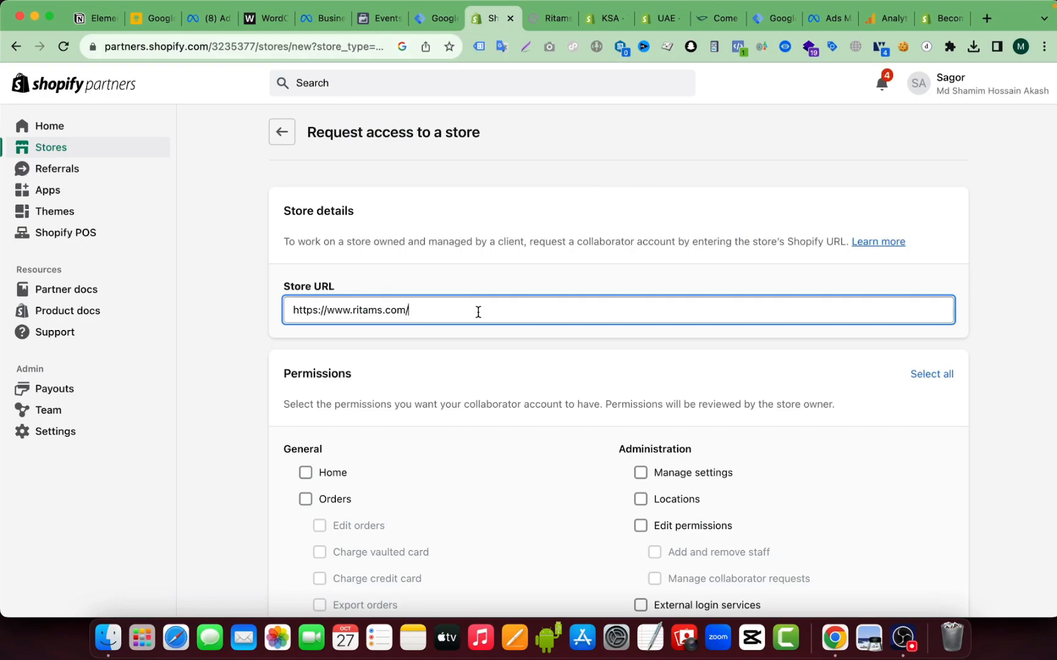
pyautogui.scroll(-3)
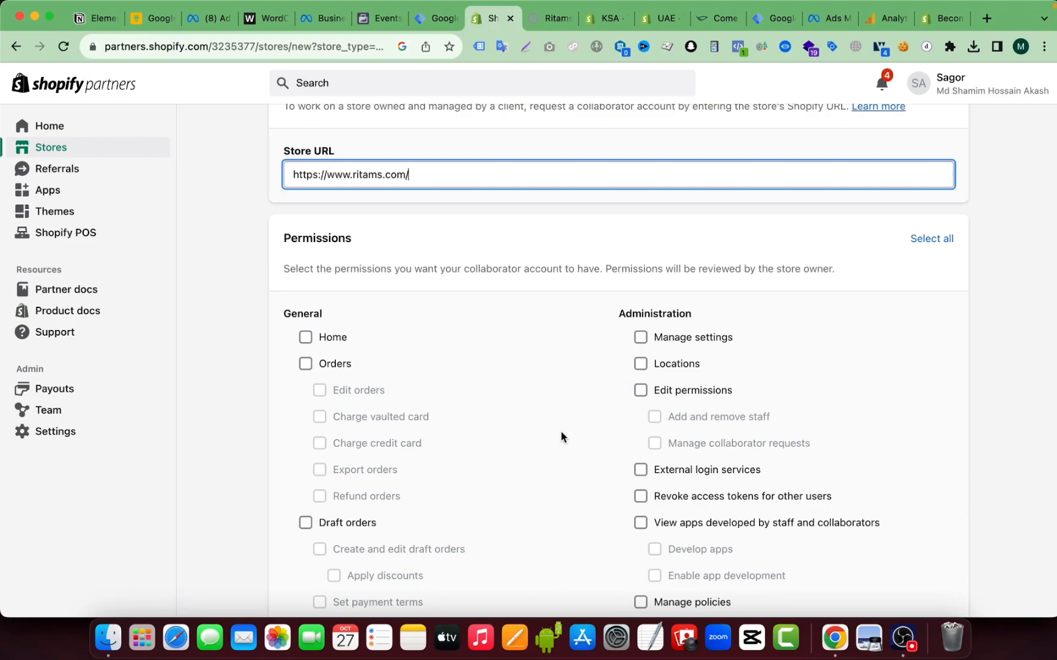
pyautogui.scroll(-3)
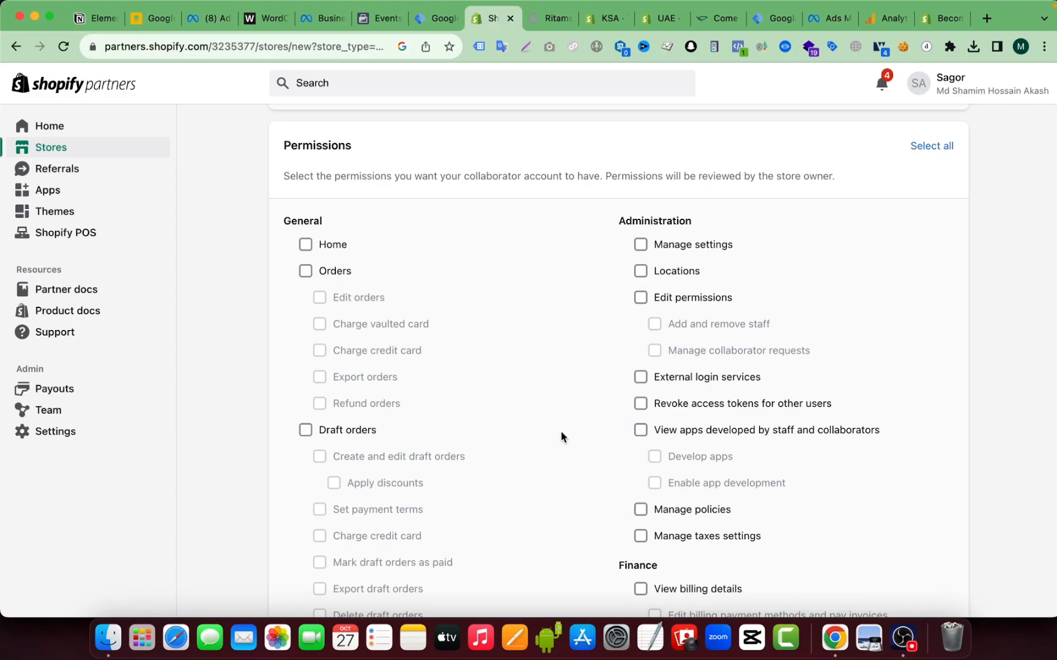
pyautogui.scroll(-3)
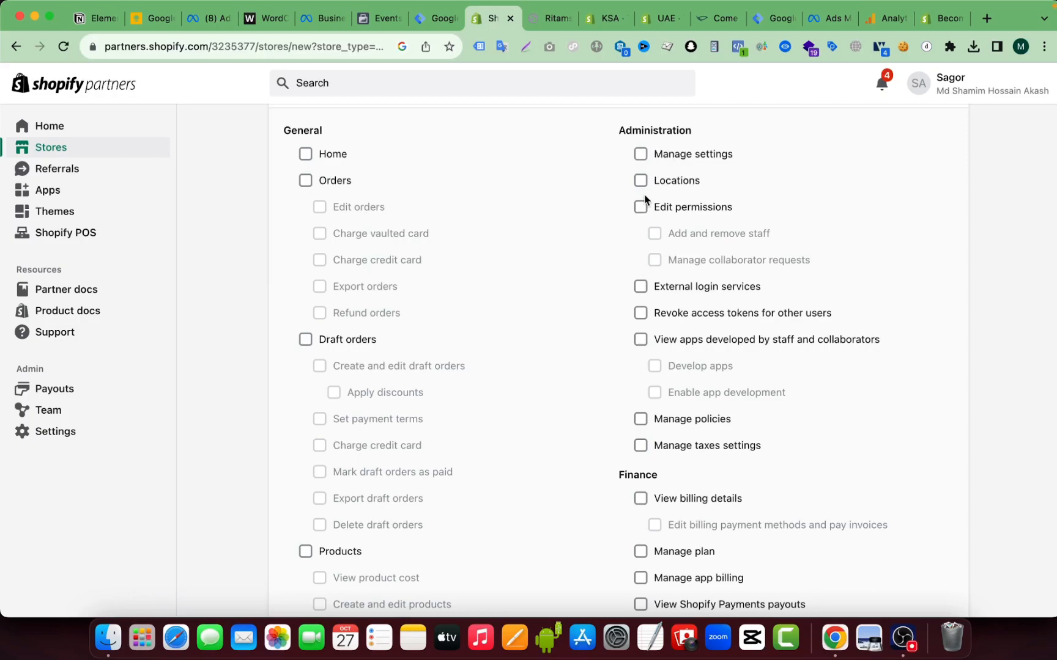
pyautogui.scroll(-3)
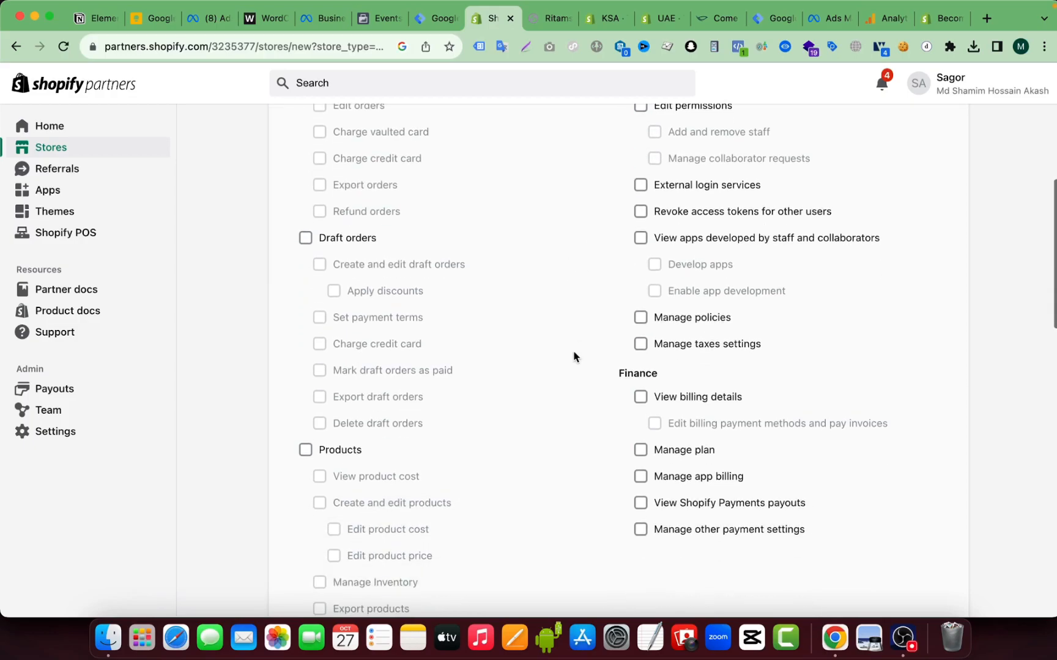
# Step: Check Themes, Edit theme code, Blog posts and pages, and the remaining Online store permissions
pyautogui.scroll(-3)
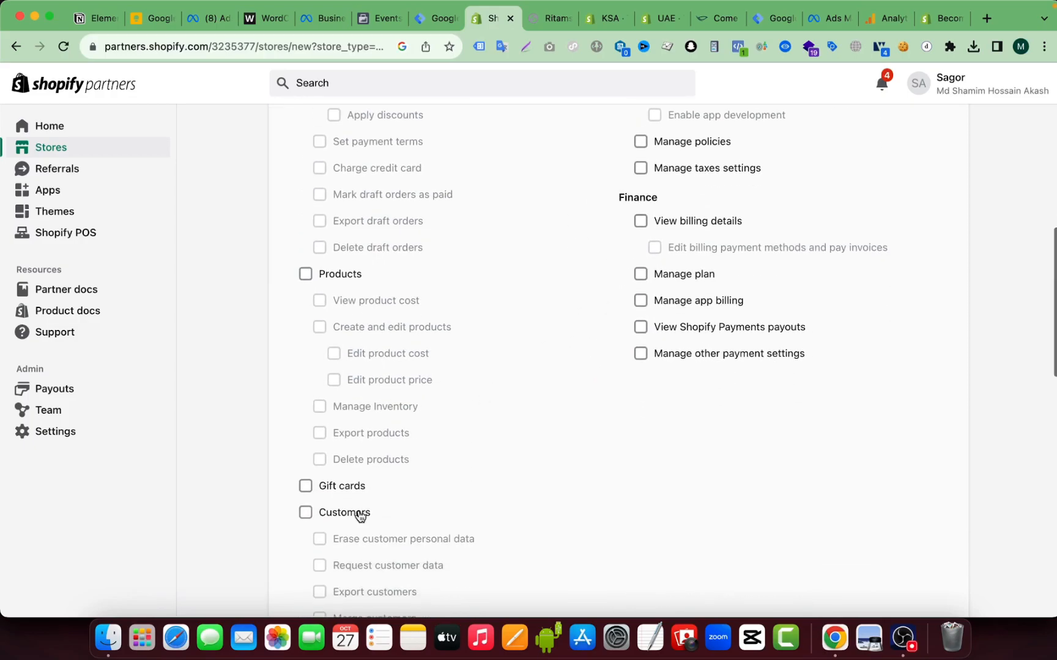
pyautogui.scroll(-3)
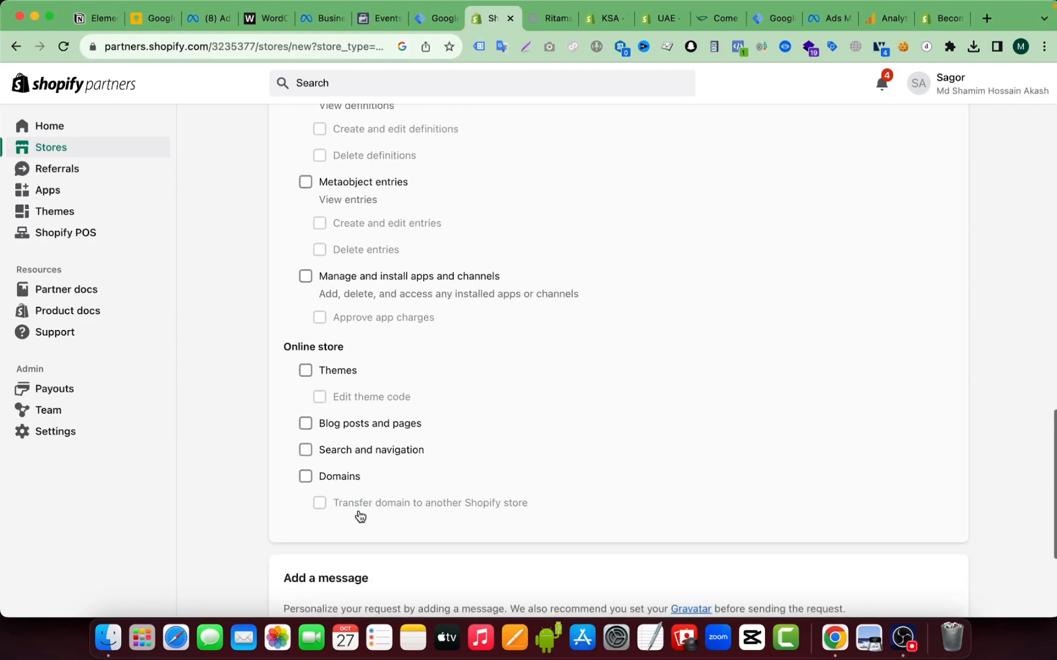
pyautogui.scroll(-3)
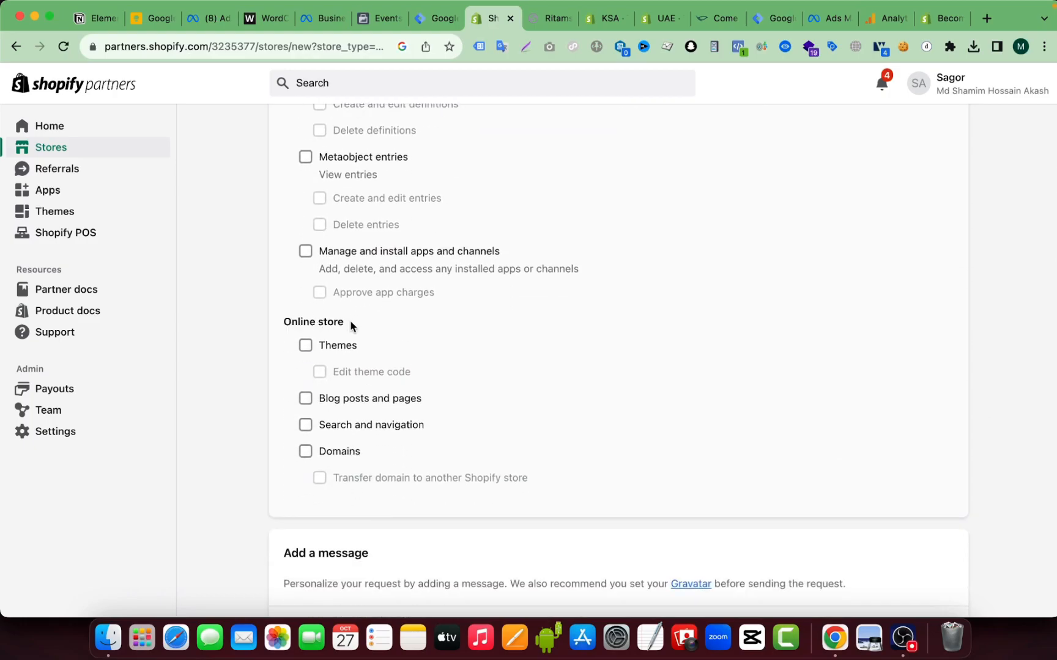
pyautogui.click(306, 345)
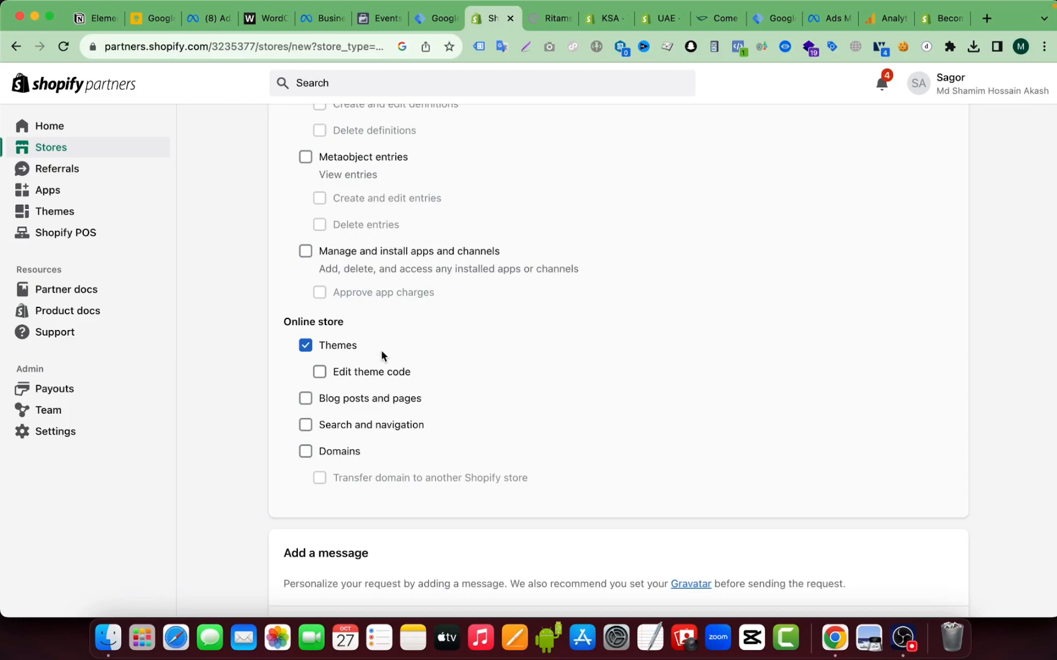
pyautogui.click(319, 372)
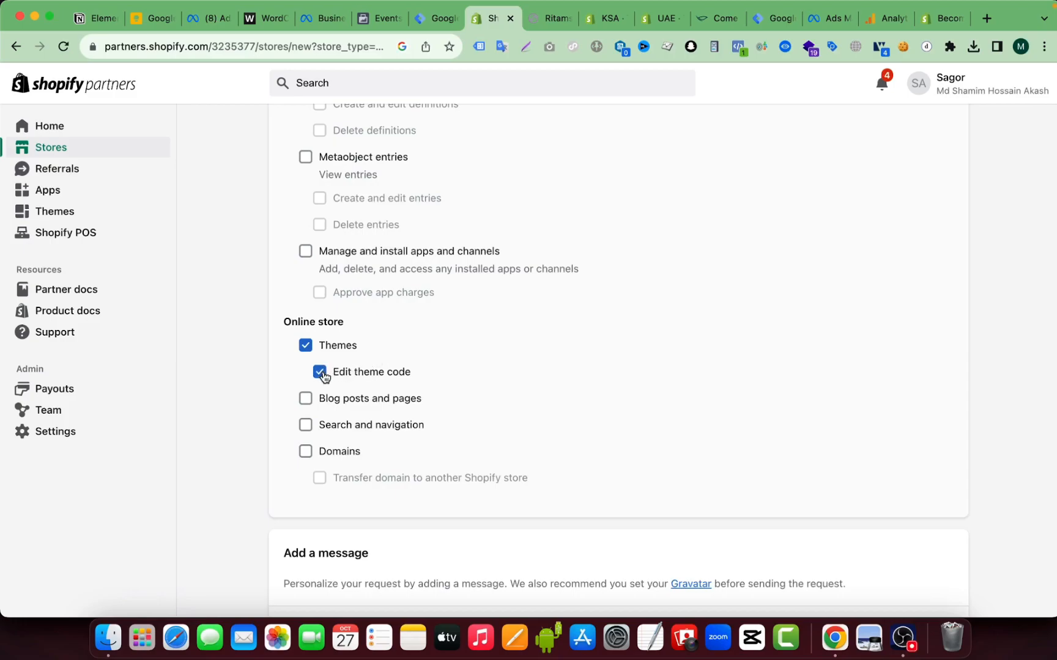
pyautogui.click(306, 399)
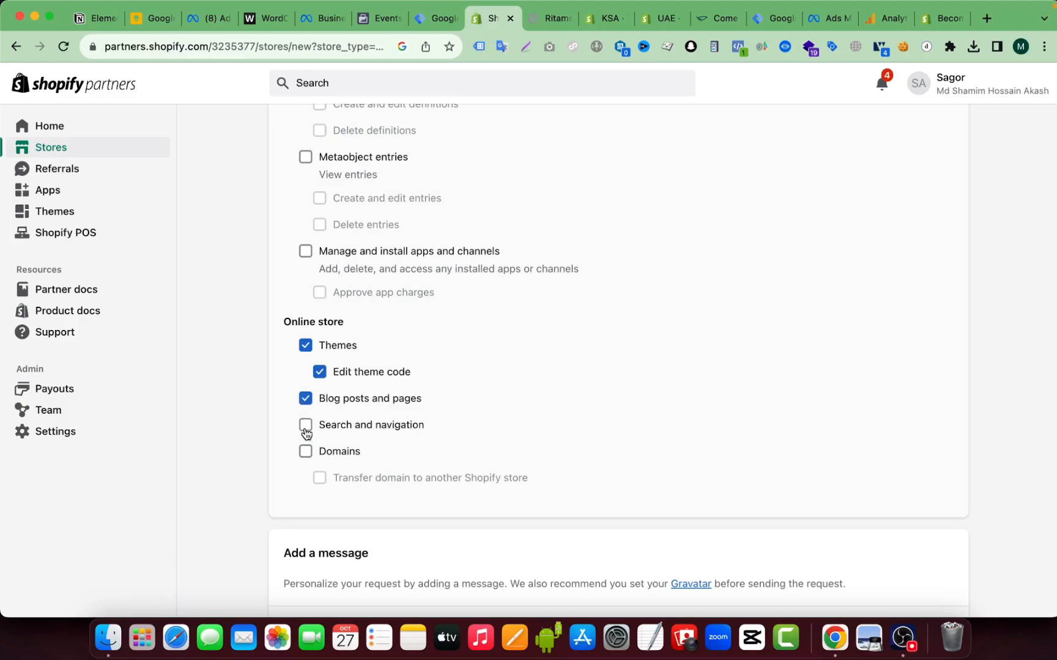
pyautogui.click(306, 426)
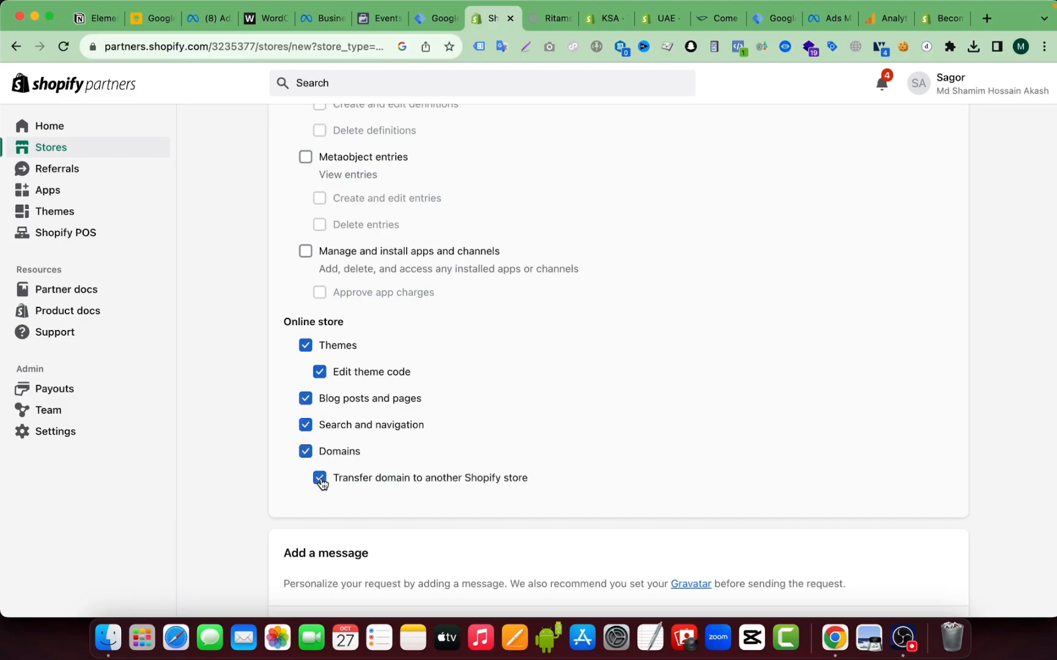
pyautogui.scroll(-3)
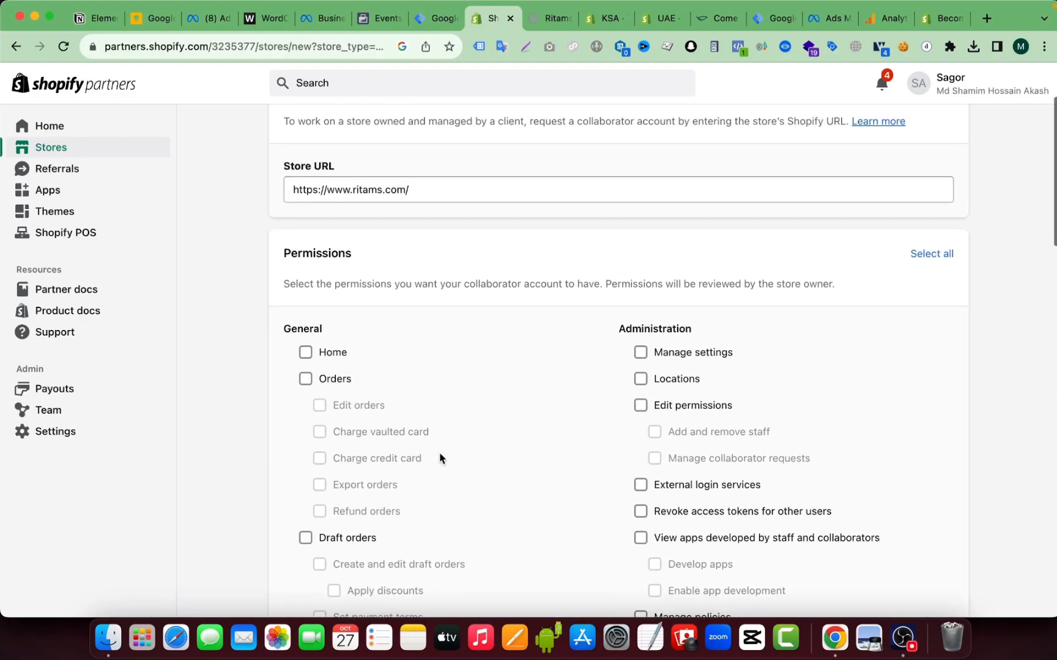
# Step: Check the Home, Orders, Products, settings, Locations, Dashboards and Marketing permissions
pyautogui.scroll(-3)
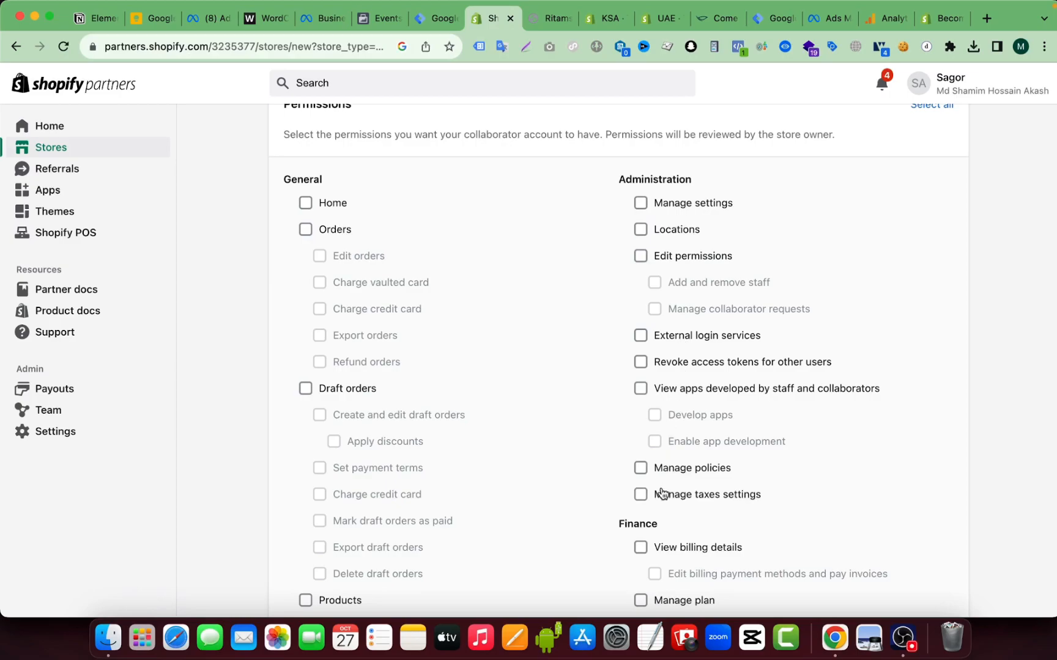
pyautogui.scroll(-3)
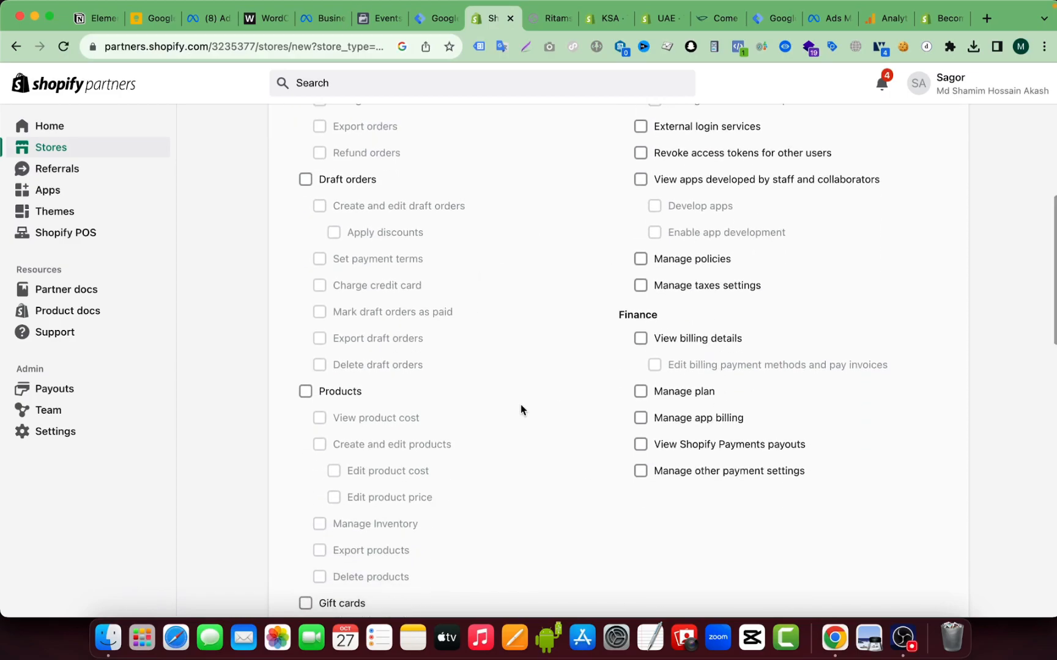
pyautogui.click(640, 471)
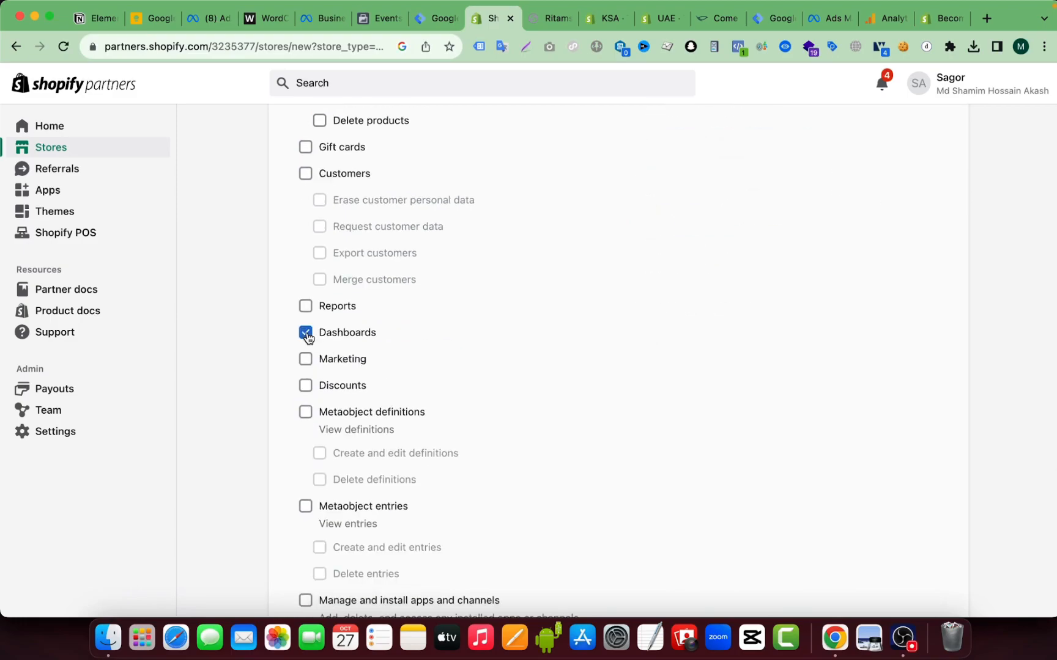
pyautogui.click(305, 359)
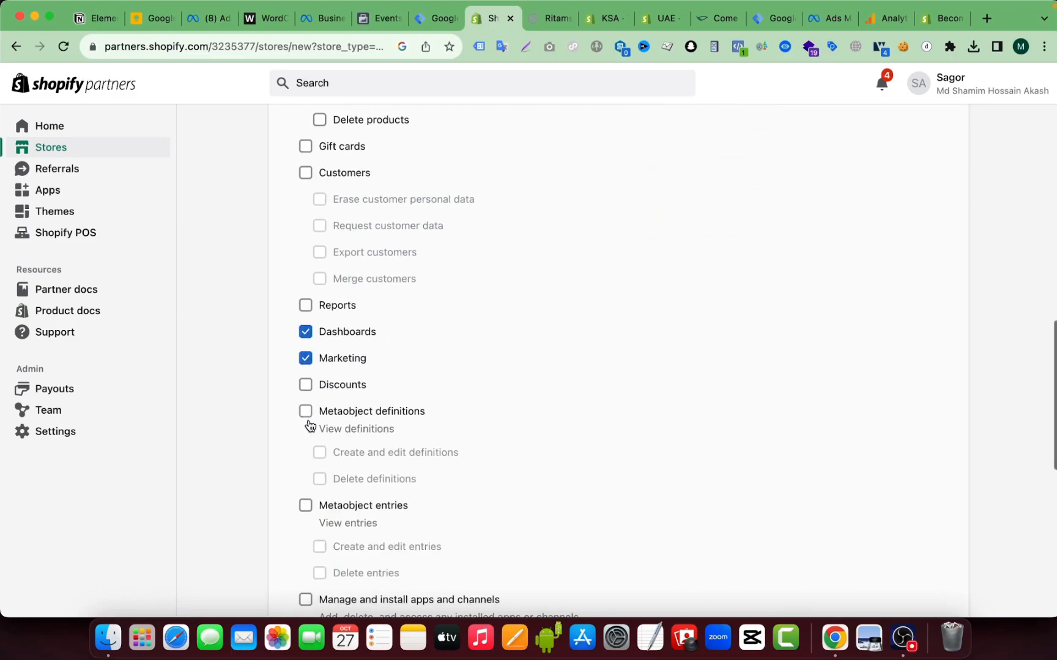
# Step: Check the Manage and install apps and channels permission and review the form
pyautogui.scroll(-3)
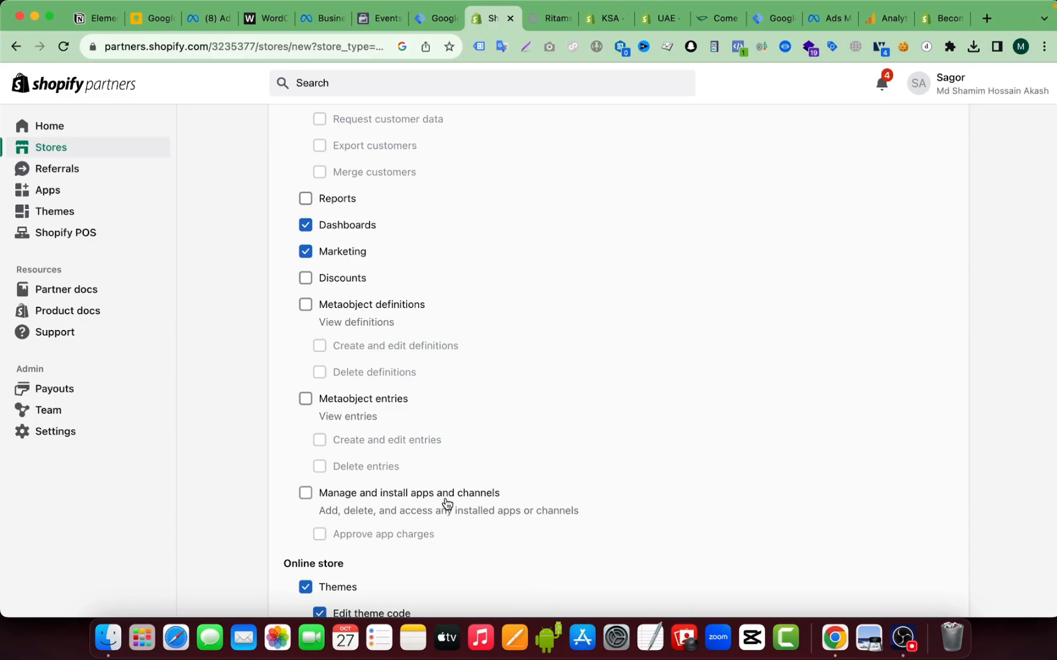
pyautogui.scroll(-3)
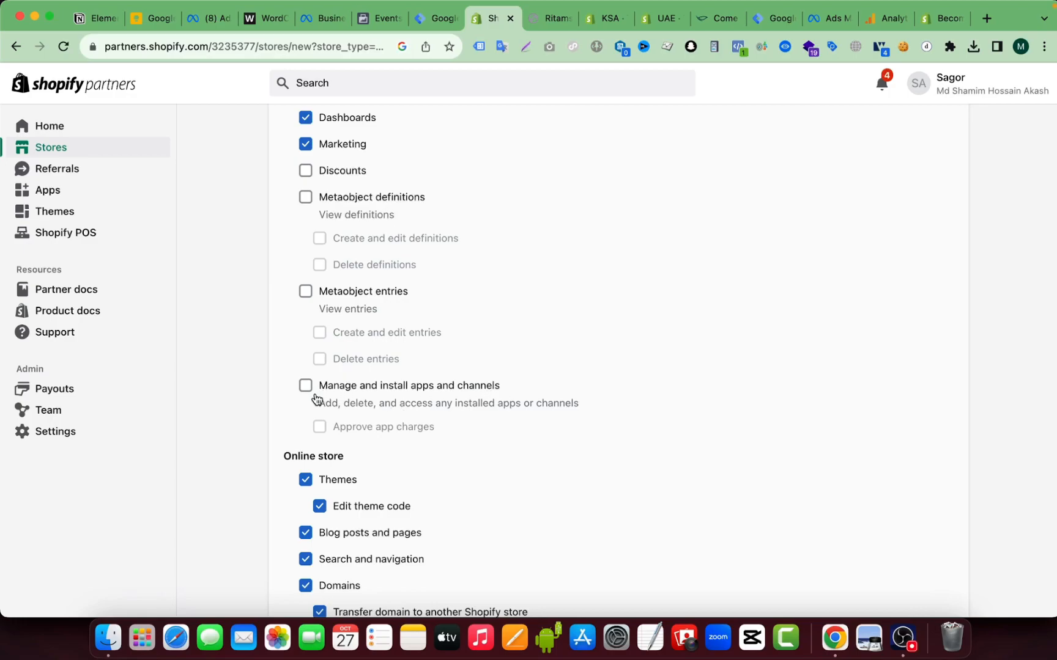
pyautogui.click(306, 385)
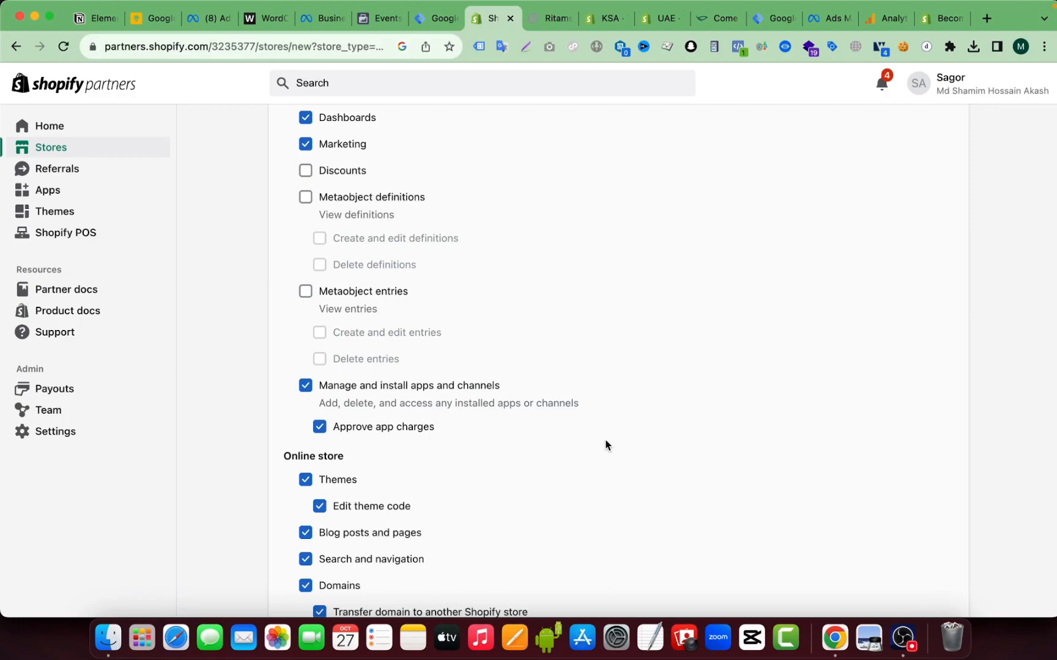
pyautogui.scroll(-3)
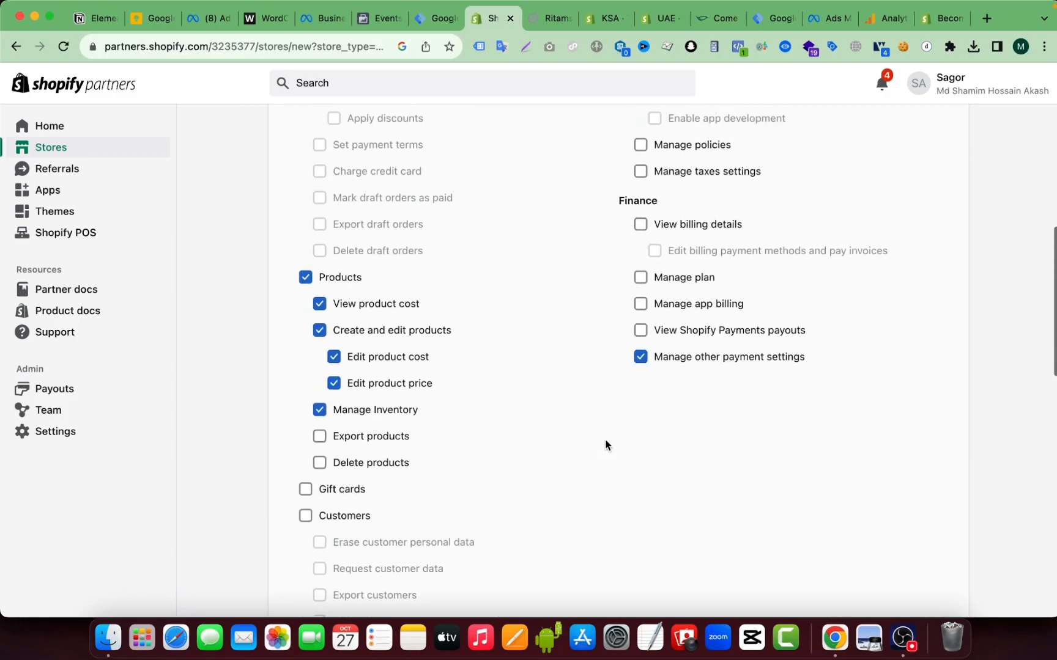
pyautogui.scroll(3)
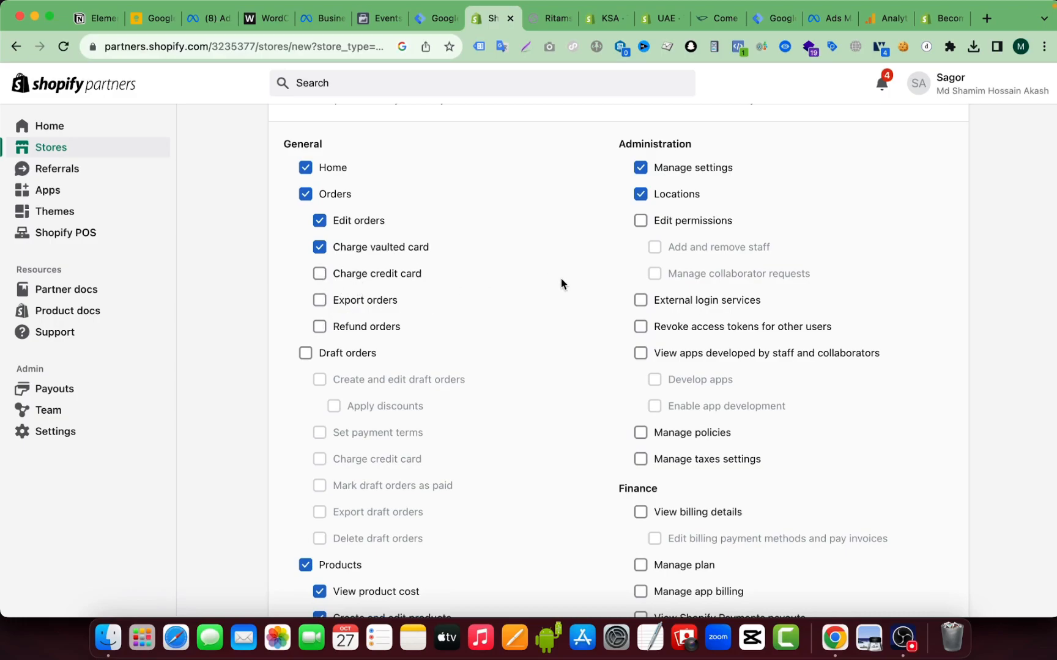
pyautogui.scroll(-3)
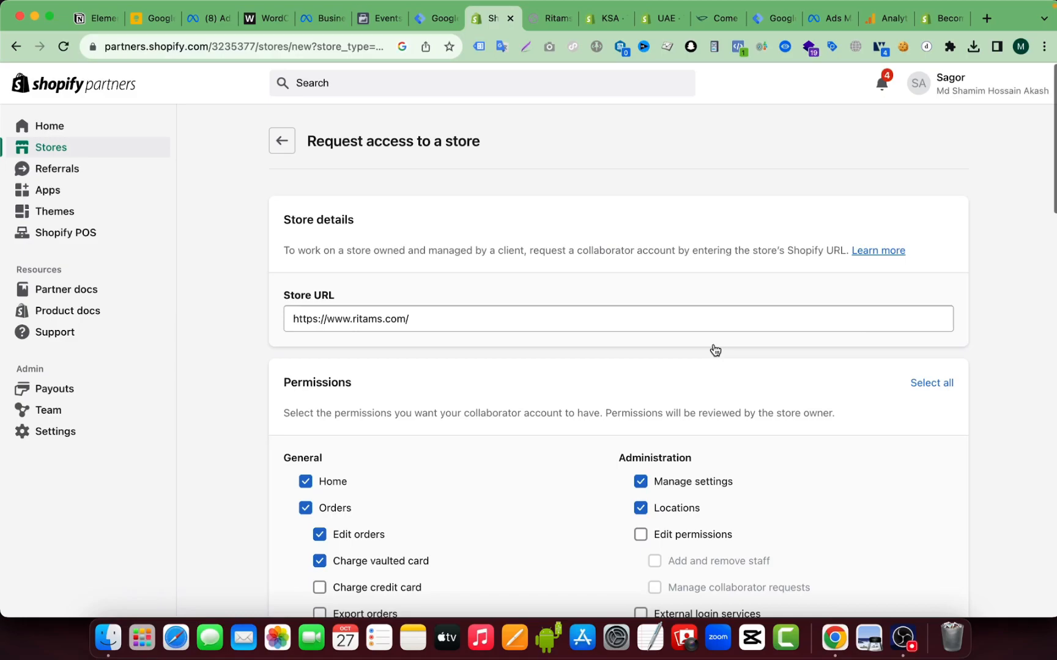
# Step: Leave the Message box empty and submit the Request access to store for ritams.com
pyautogui.scroll(-3)
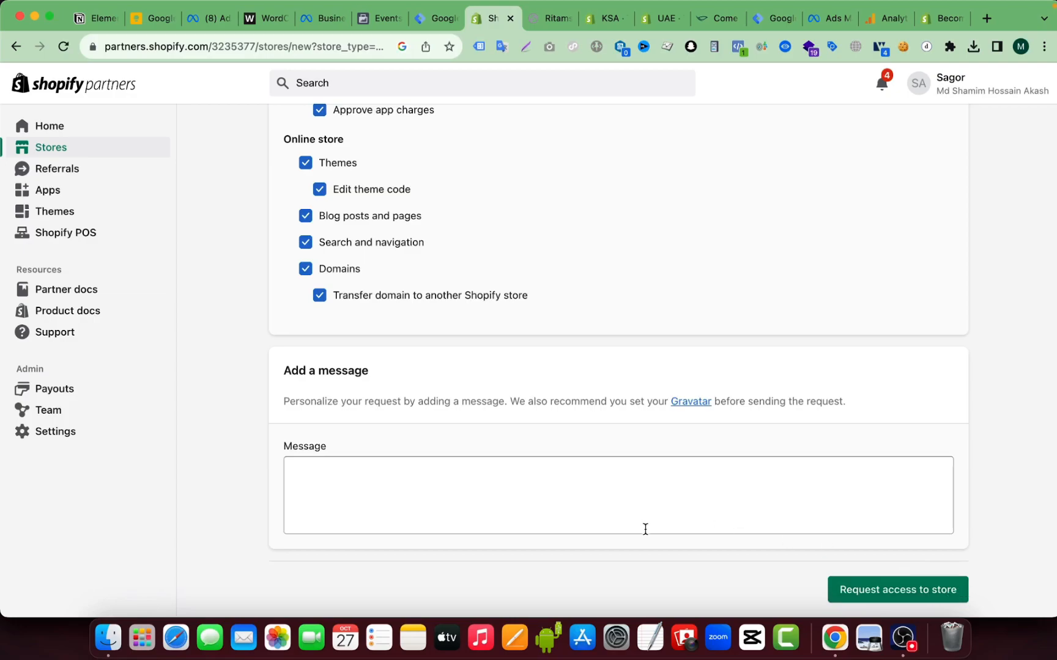
pyautogui.click(522, 496)
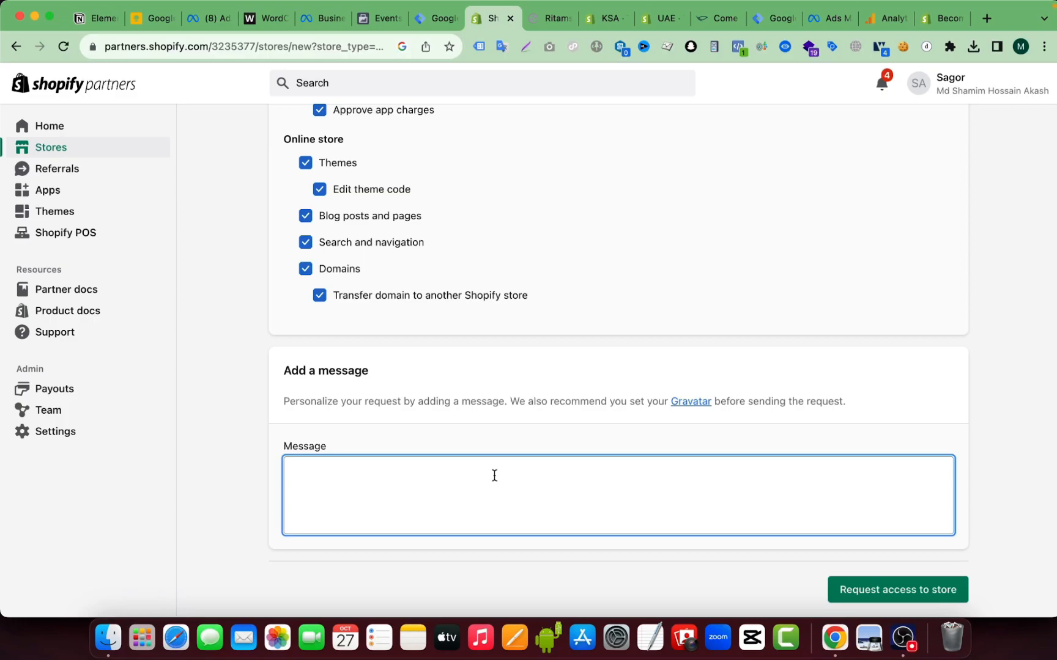
pyautogui.moveTo(530, 486)
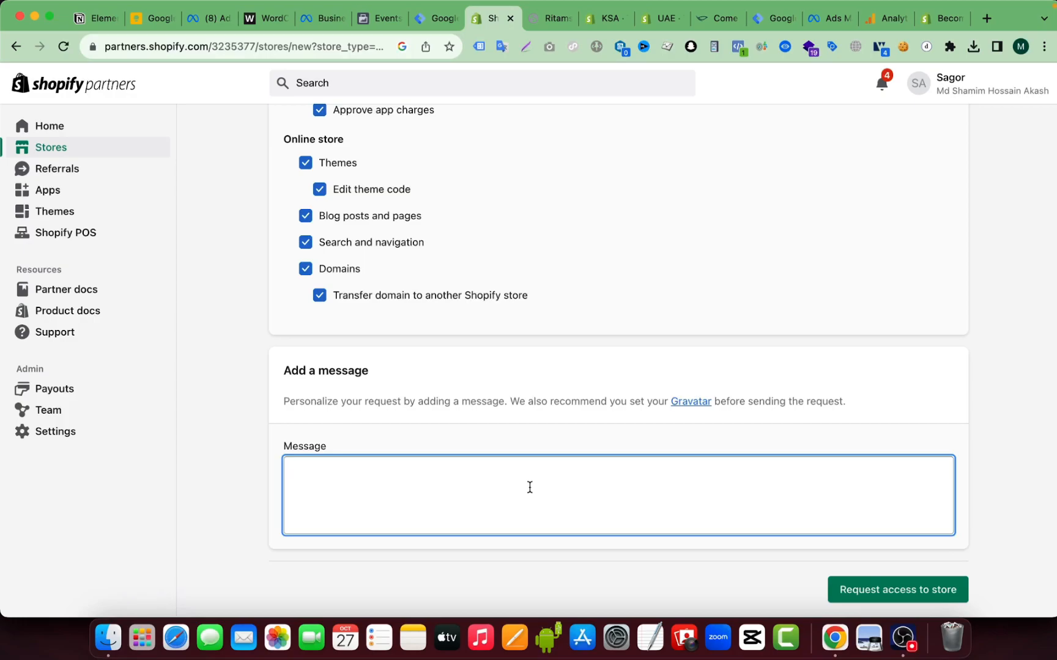
pyautogui.moveTo(888, 602)
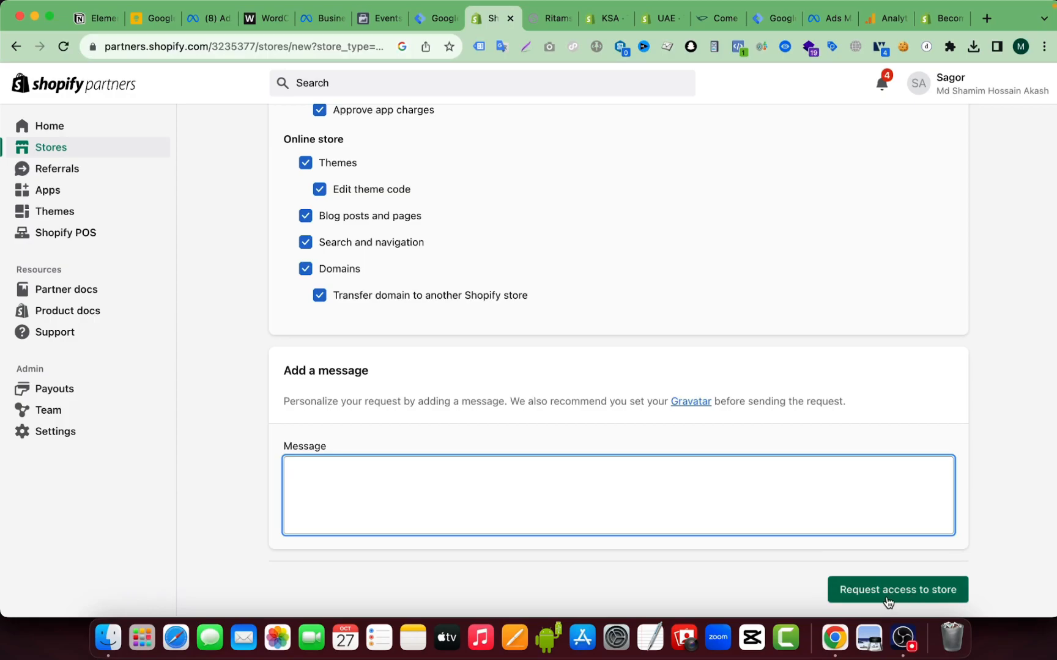
pyautogui.click(896, 589)
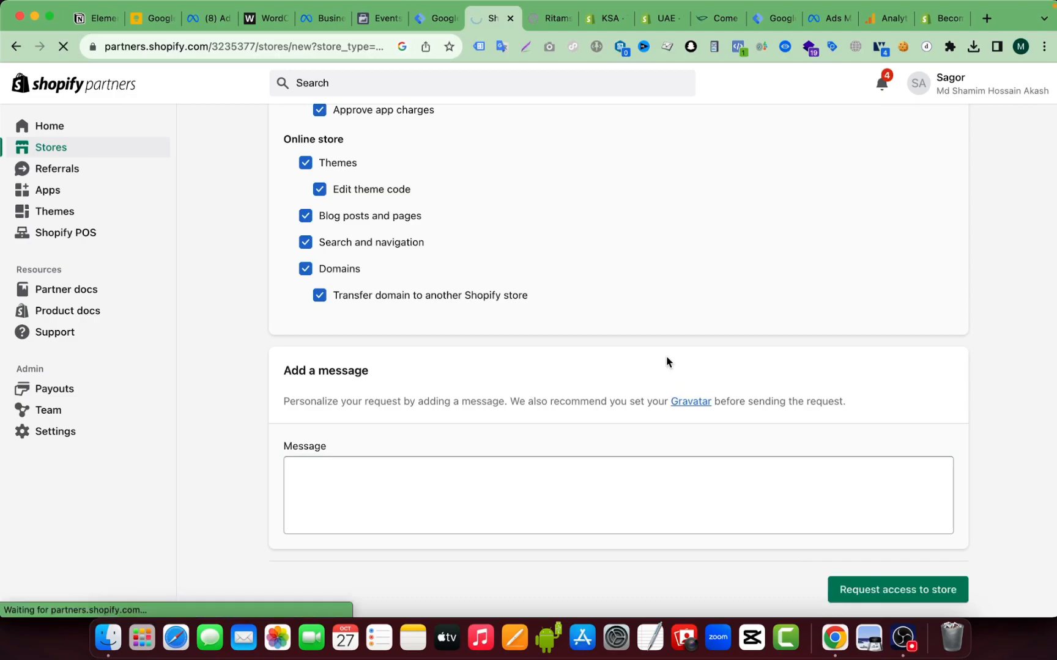
# Step: Confirm Ritams now shows in the Stores list as Access pending, requested today
pyautogui.click(896, 590)
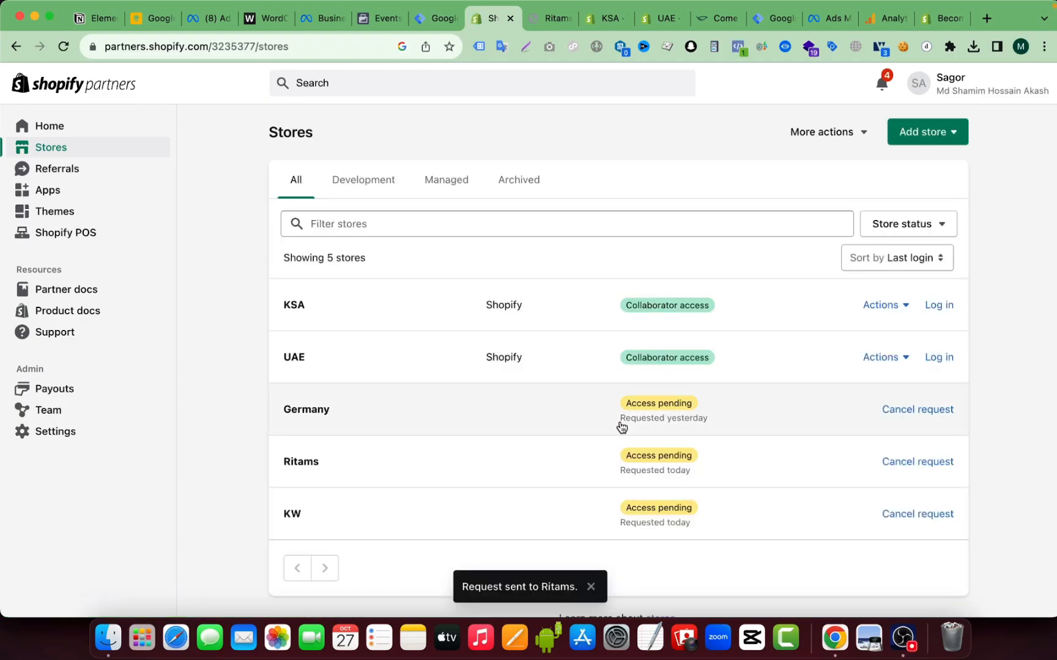
pyautogui.scroll(-3)
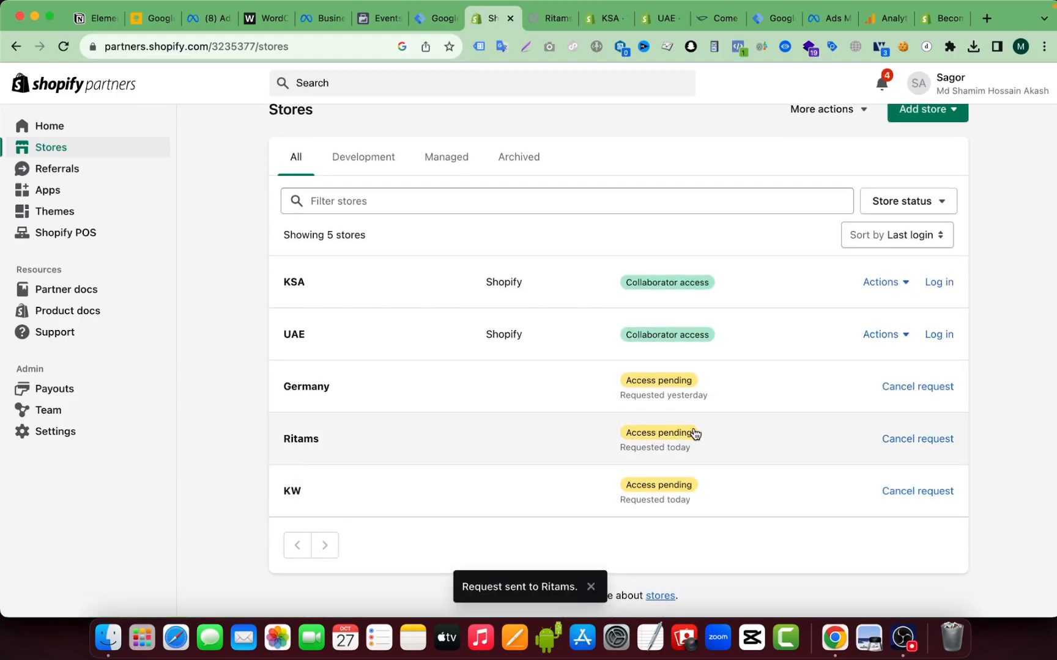
pyautogui.moveTo(599, 449)
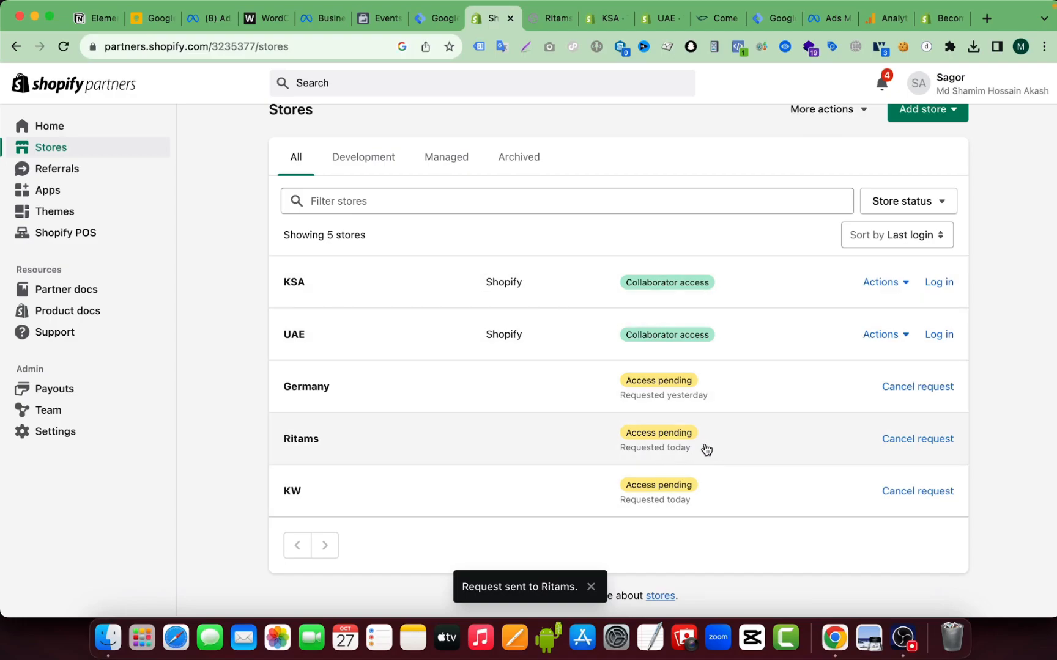
pyautogui.moveTo(968, 444)
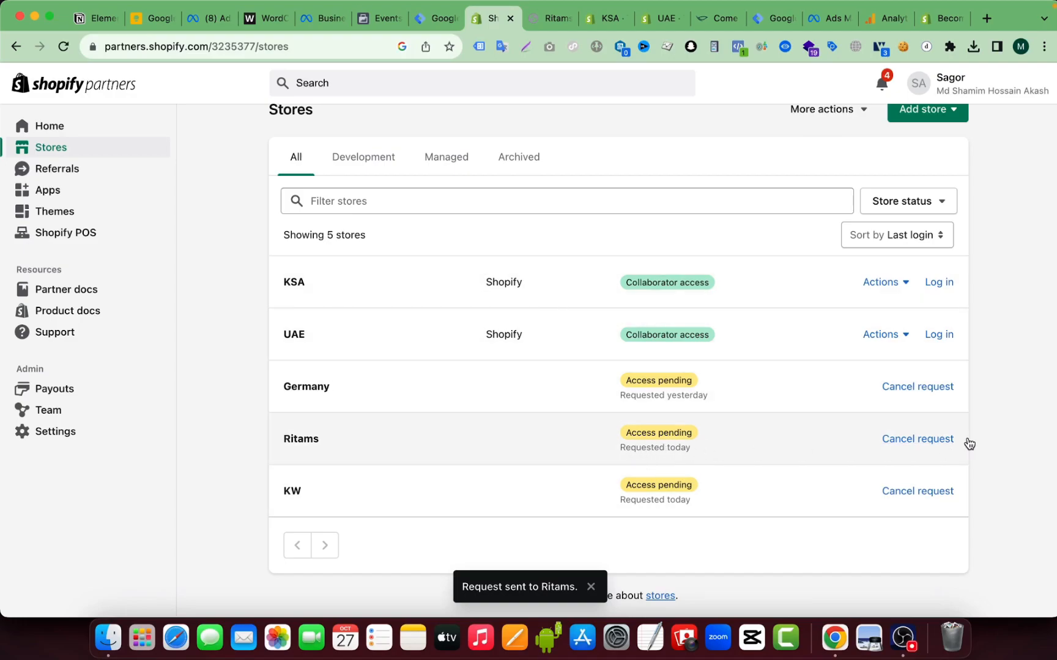
pyautogui.moveTo(745, 459)
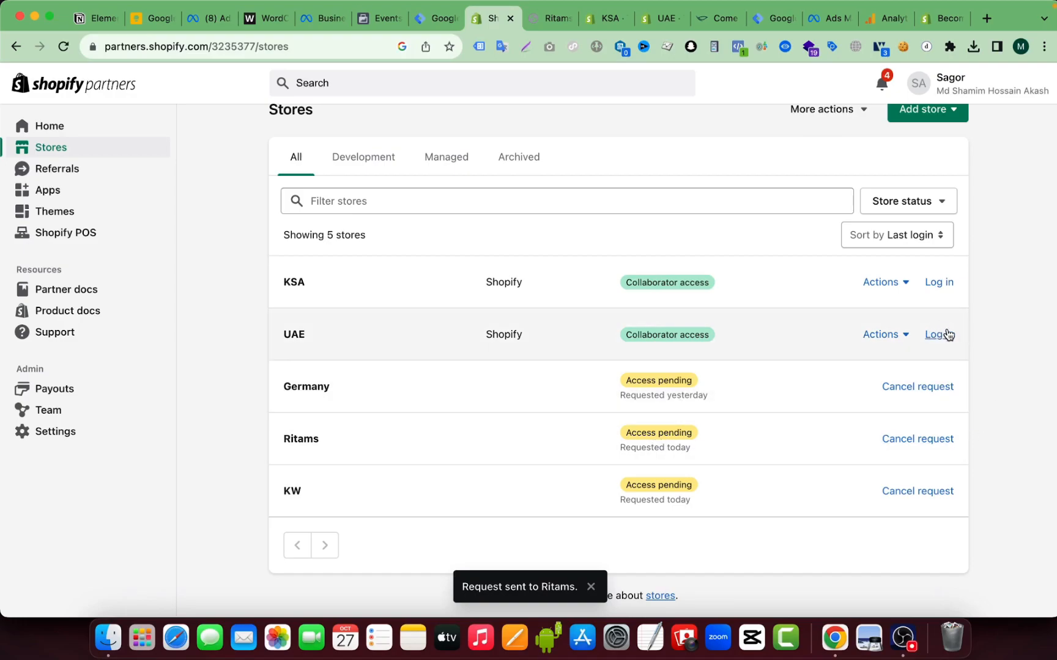
pyautogui.click(937, 334)
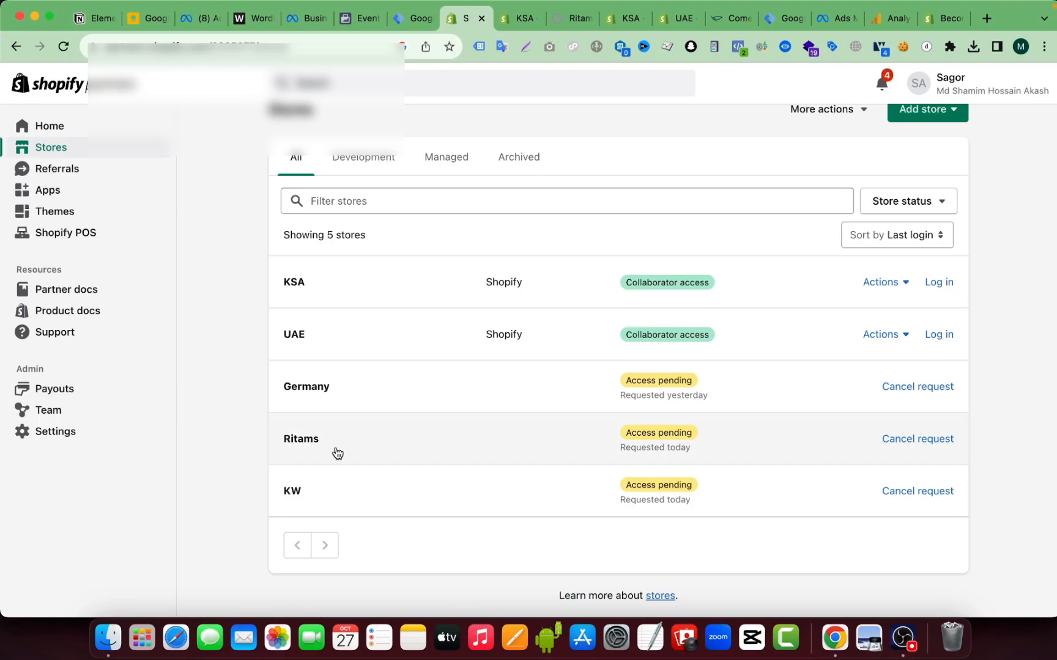
pyautogui.moveTo(988, 432)
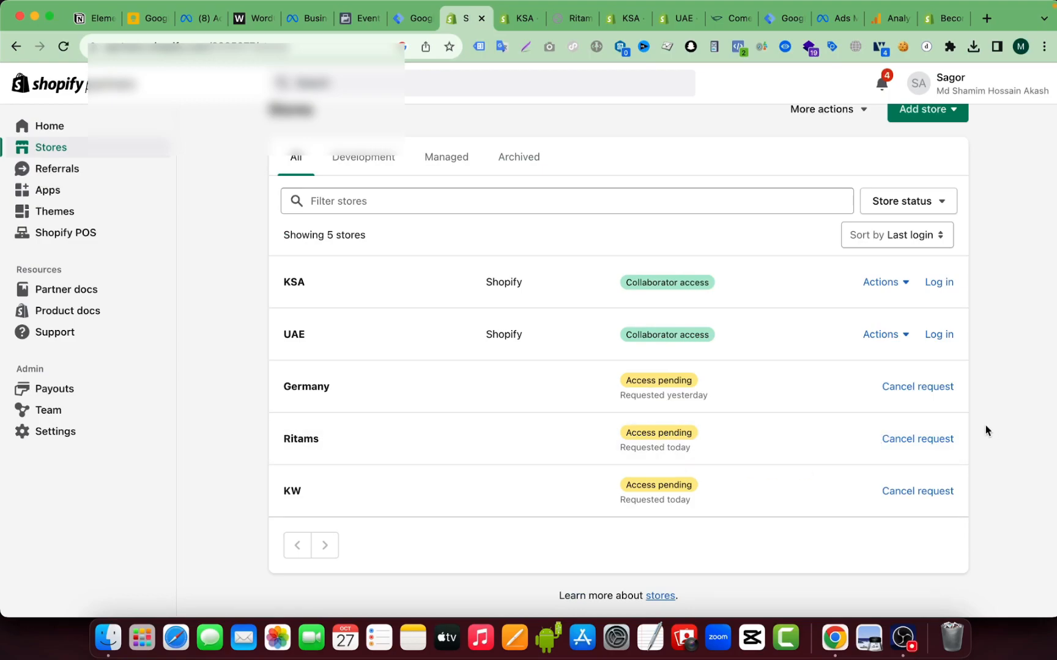